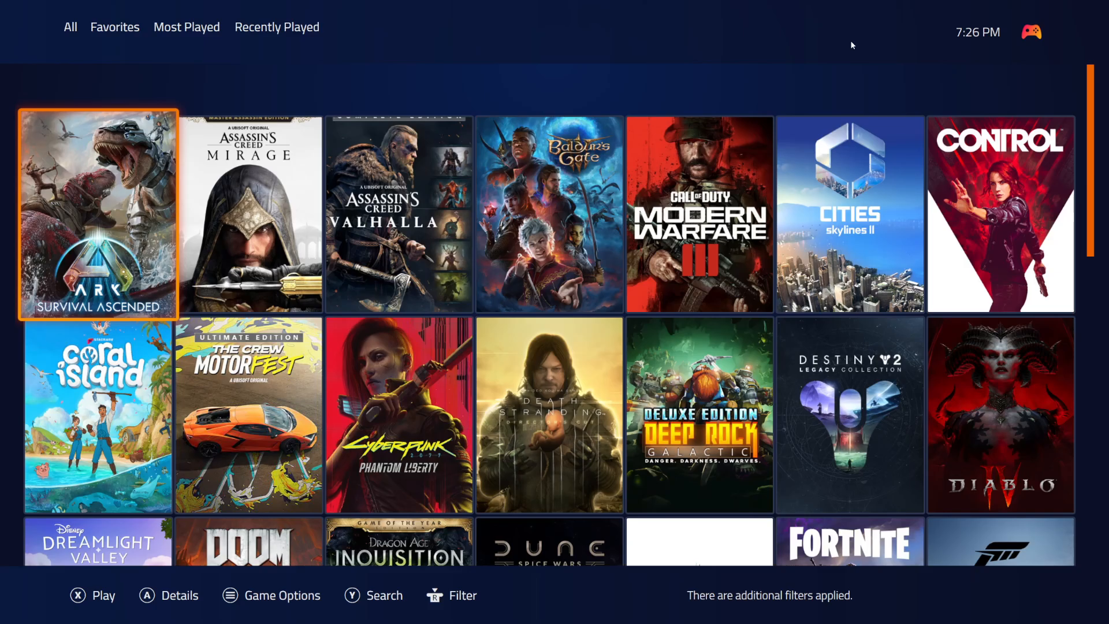
Exit Playnite's fullscreen view back to the desktop library grid
{"action": "key", "text": "down"}
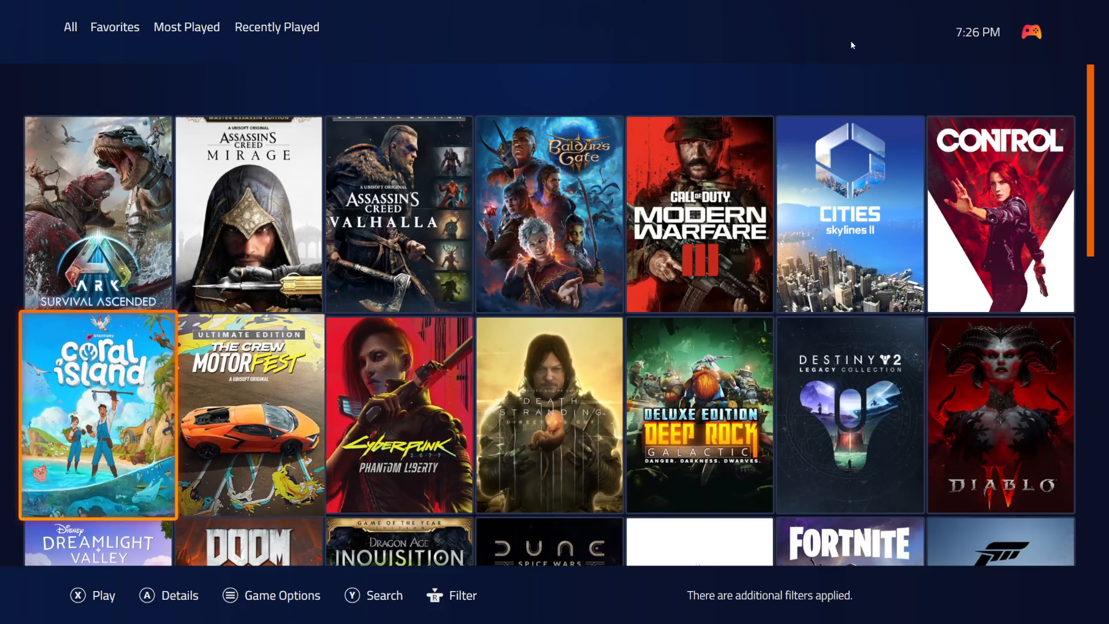
{"action": "key", "text": "up"}
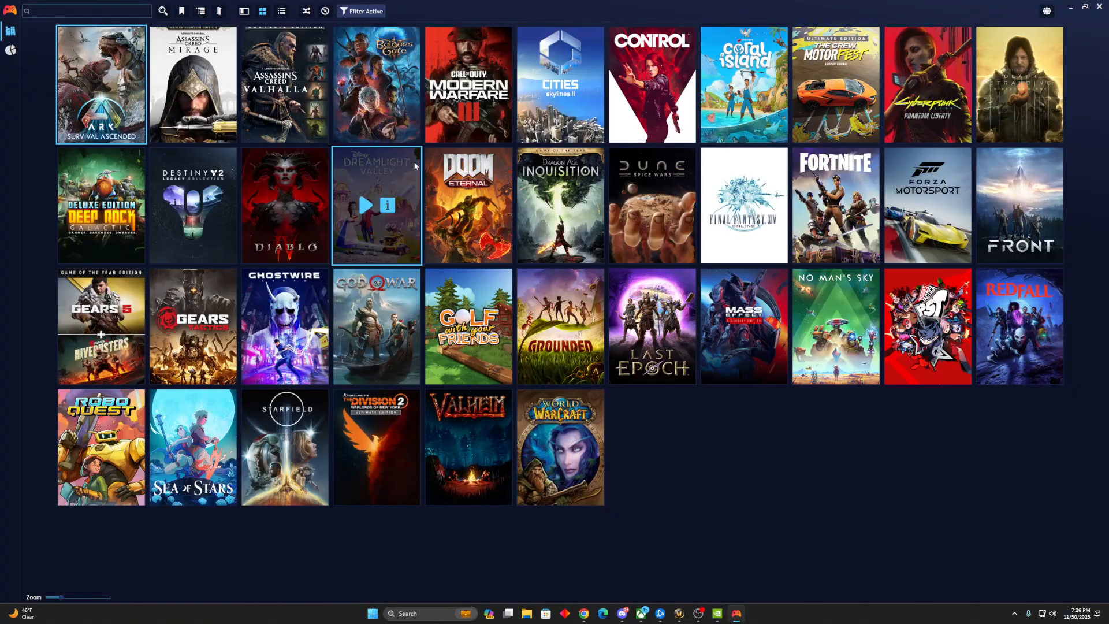
Show the Update Game Library store sources from Playnite's main menu
{"action": "left_click", "coordinate": [10, 10]}
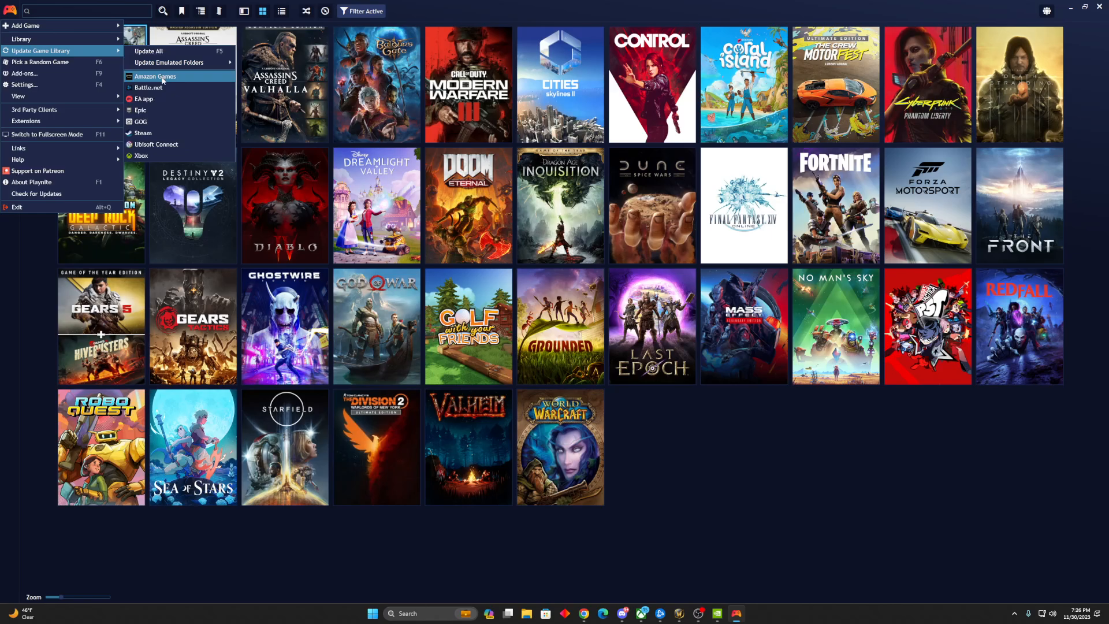
{"action": "mouse_move", "coordinate": [186, 82]}
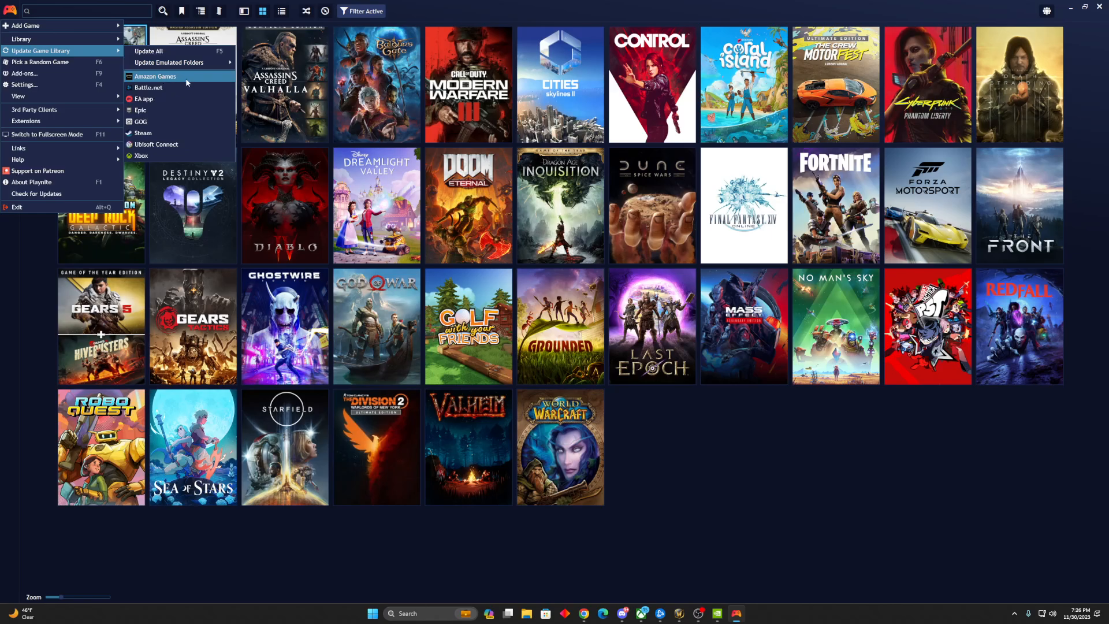
{"action": "mouse_move", "coordinate": [182, 87]}
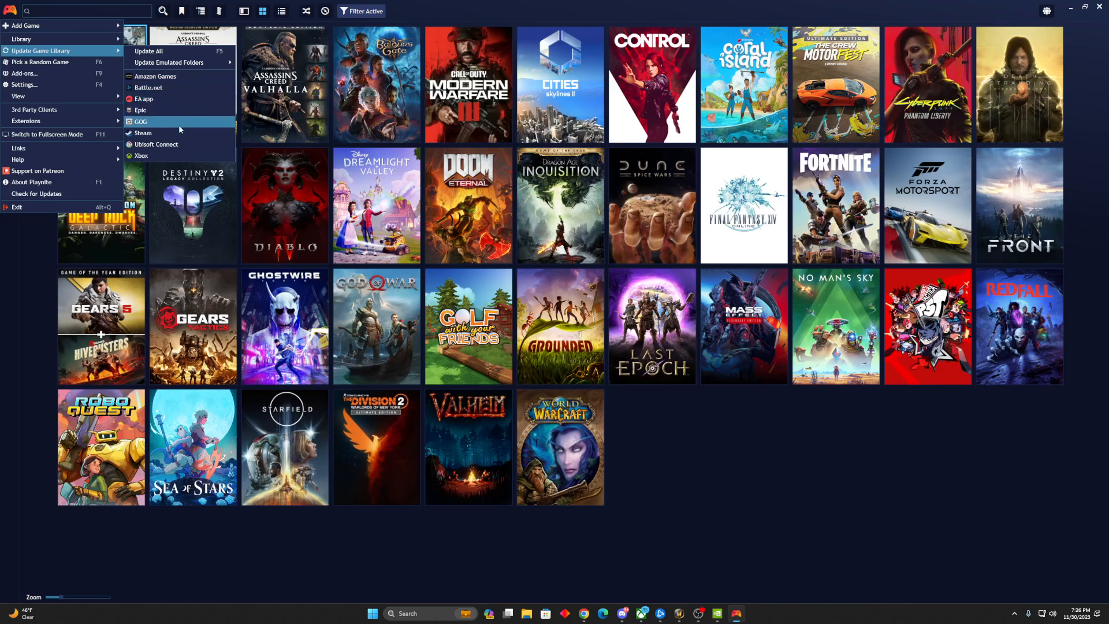
{"action": "mouse_move", "coordinate": [187, 146]}
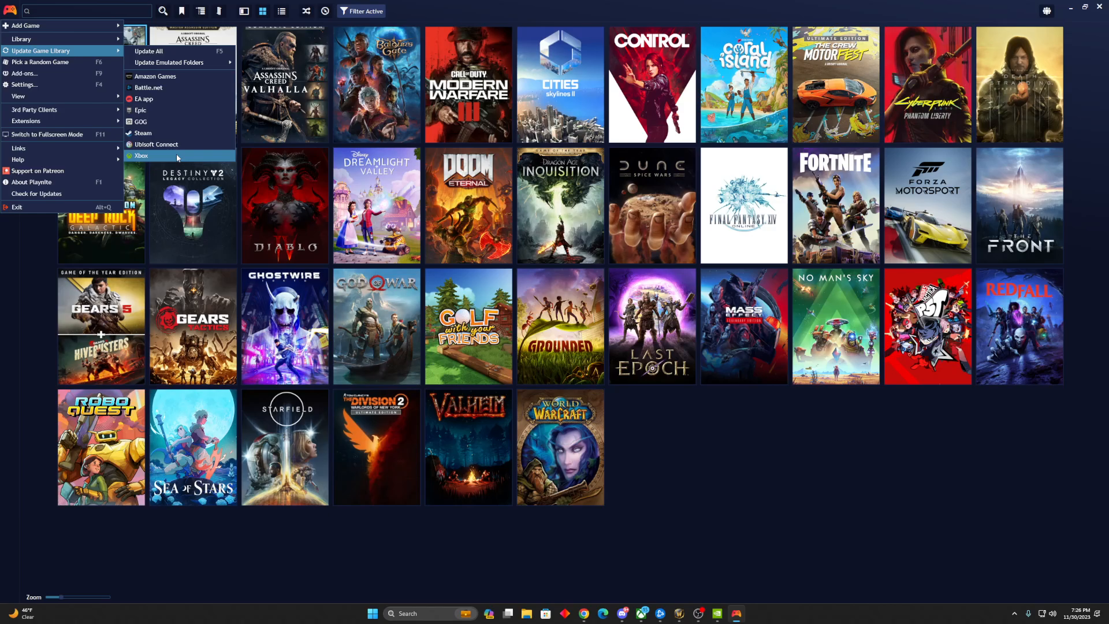
{"action": "mouse_move", "coordinate": [154, 76]}
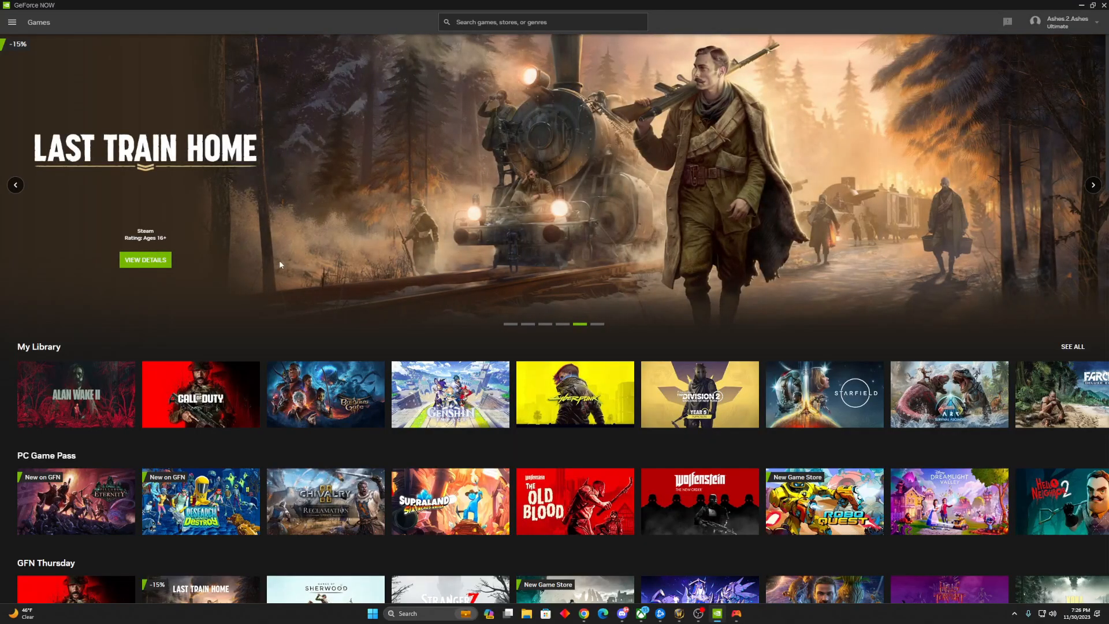
{"action": "mouse_move", "coordinate": [76, 394]}
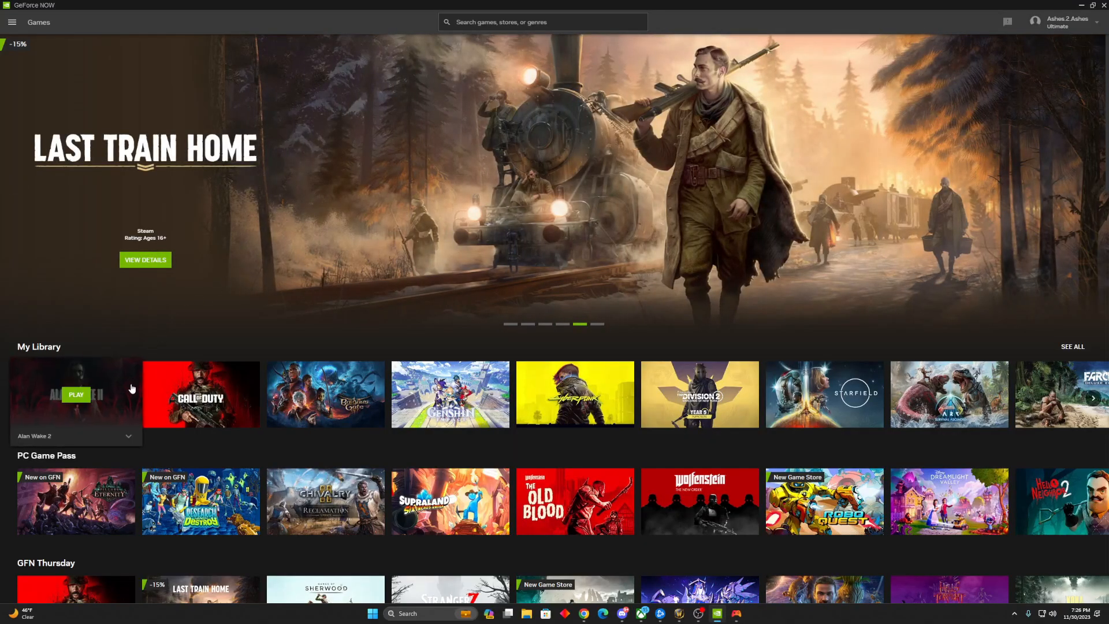
View the Alan Wake 2 card in GeForce NOW's My Library row
{"action": "left_click", "coordinate": [76, 393]}
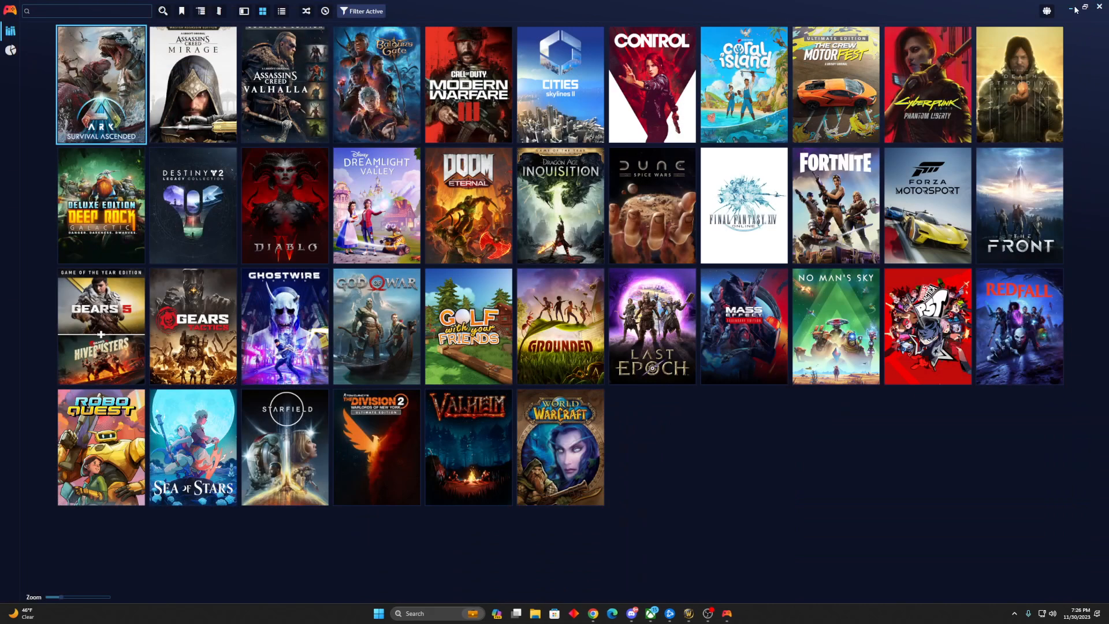
{"action": "left_click", "coordinate": [1070, 10]}
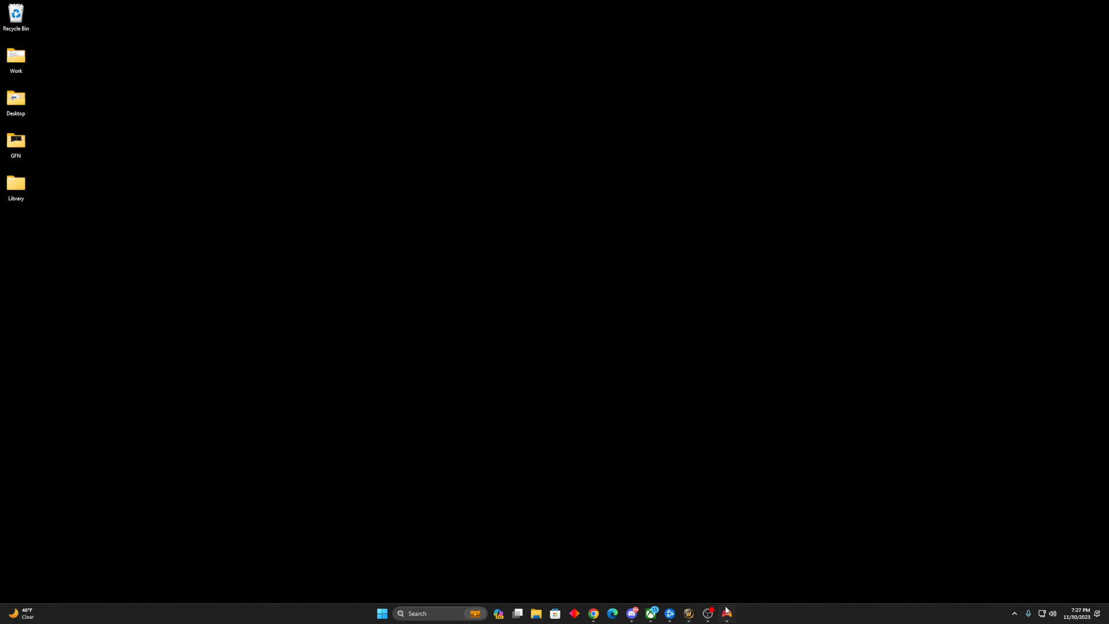
{"action": "left_click", "coordinate": [726, 613]}
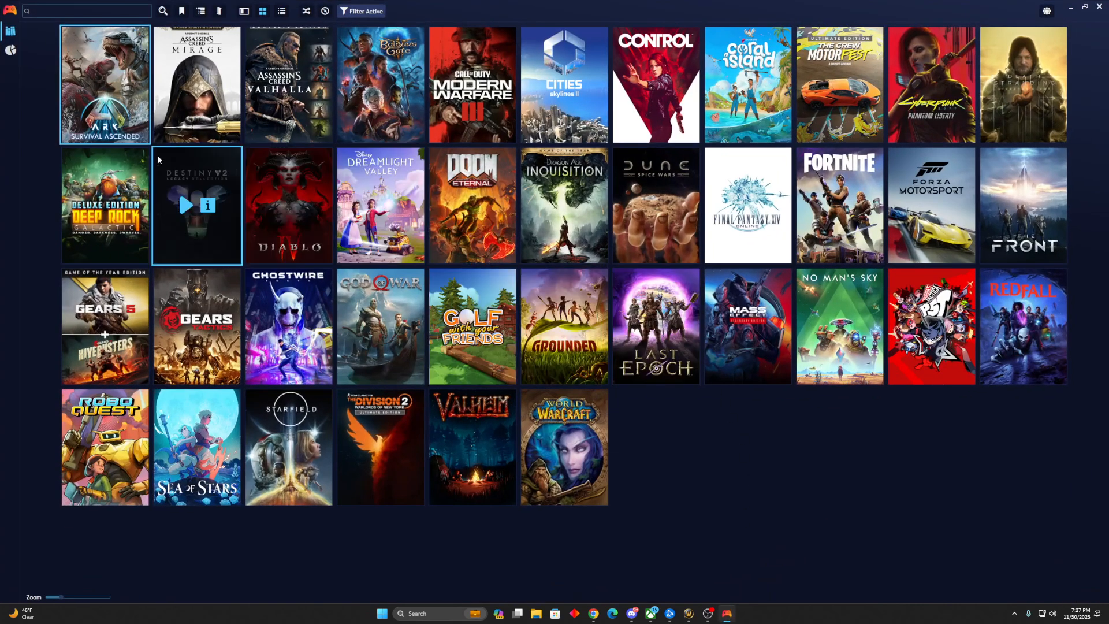
Start Add Game > Microsoft Store application from the main menu
{"action": "left_click", "coordinate": [11, 10]}
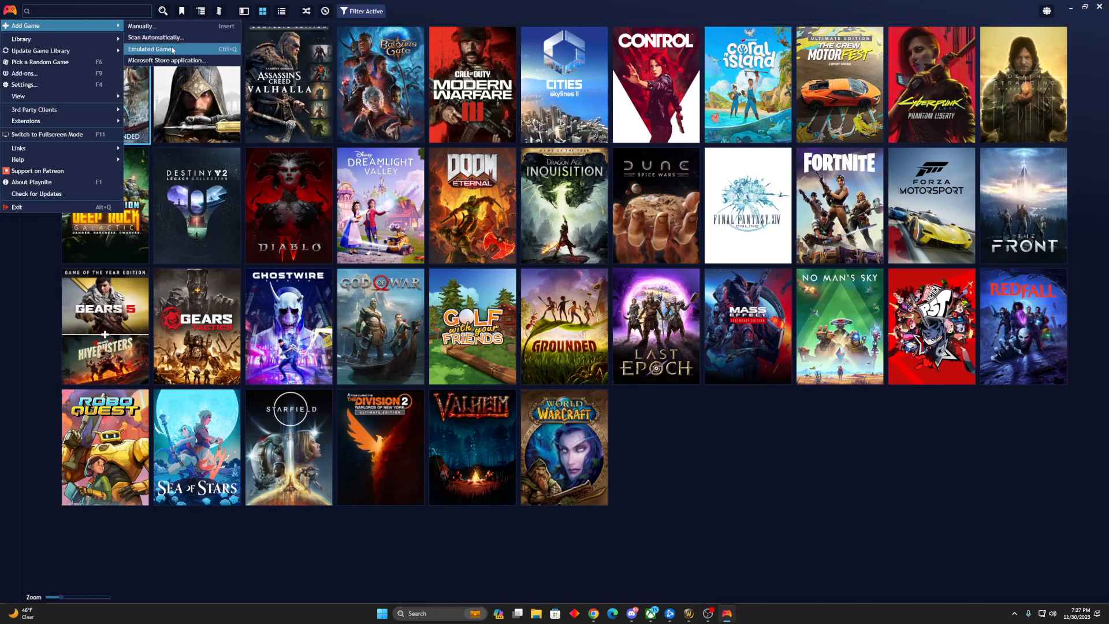
{"action": "mouse_move", "coordinate": [181, 60]}
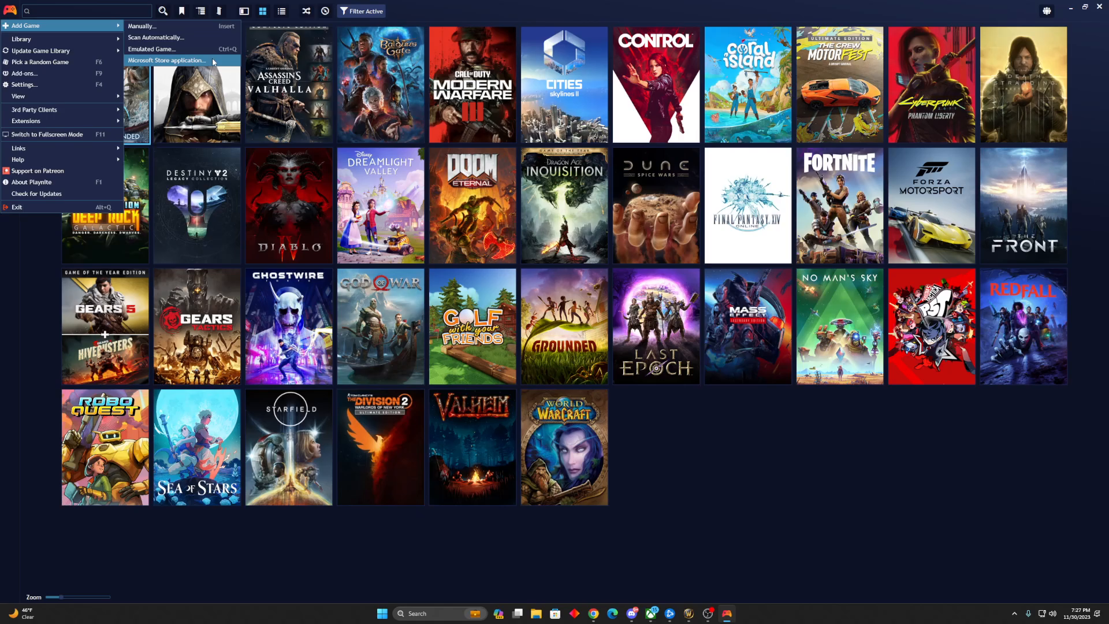
{"action": "left_click", "coordinate": [165, 60]}
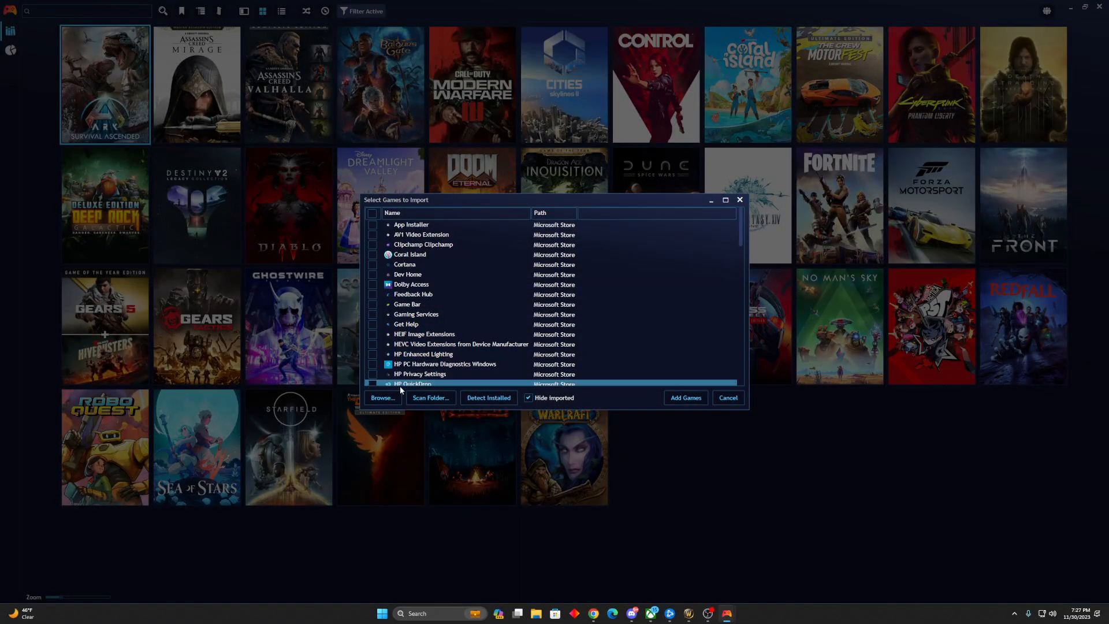
Import the 'Alan Wake 2 on GeForce NOW' shortcut from the GFN folder as a new library game
{"action": "left_click", "coordinate": [383, 397]}
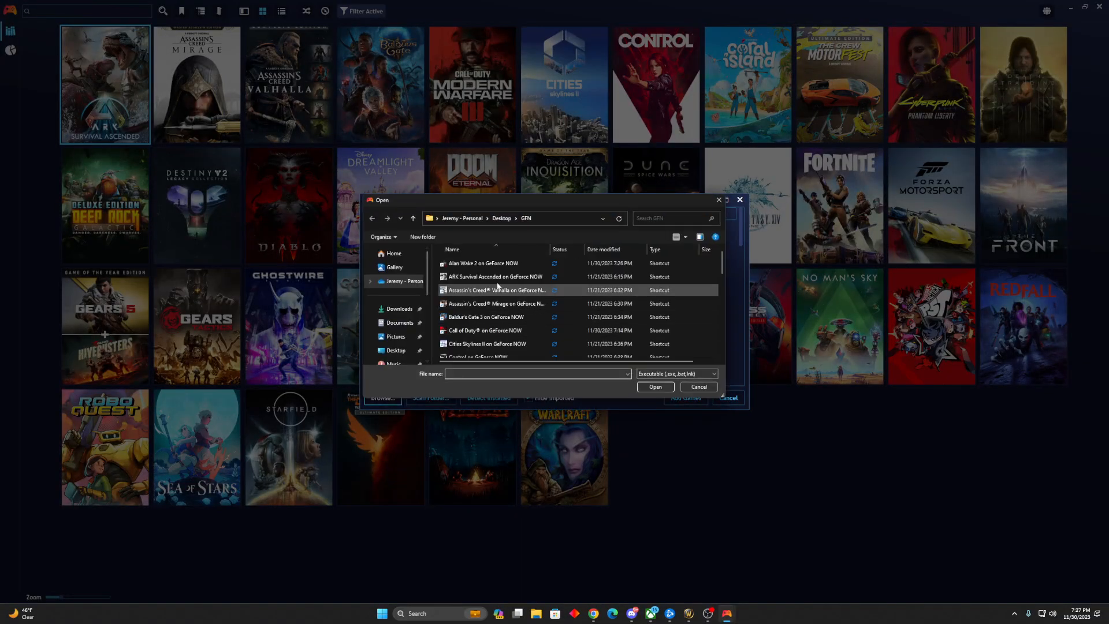
{"action": "left_click", "coordinate": [482, 262]}
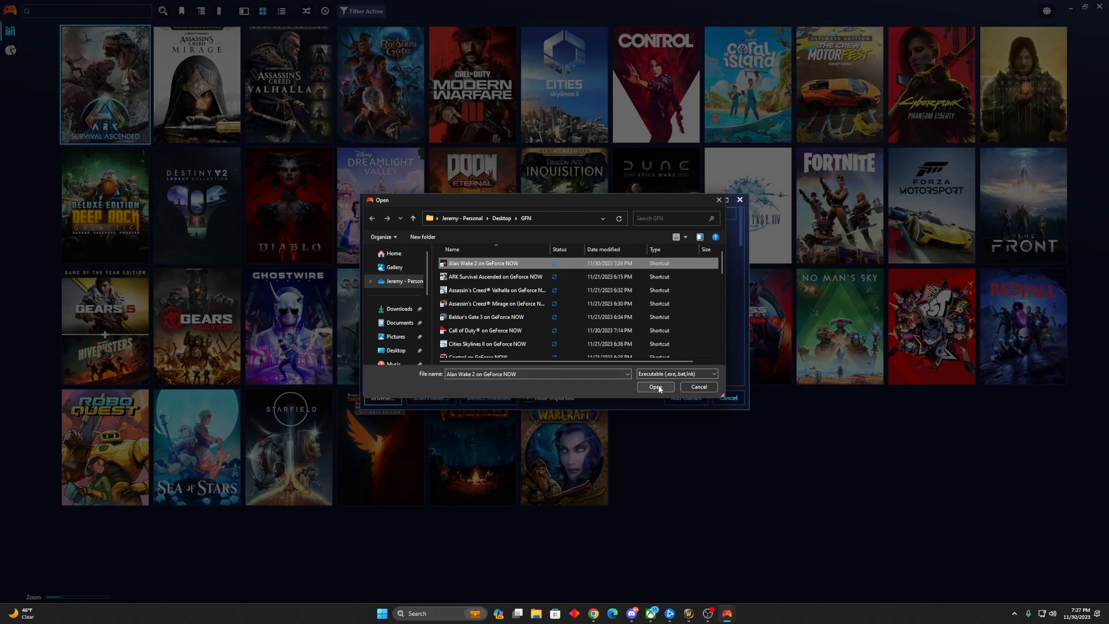
{"action": "left_click", "coordinate": [654, 387]}
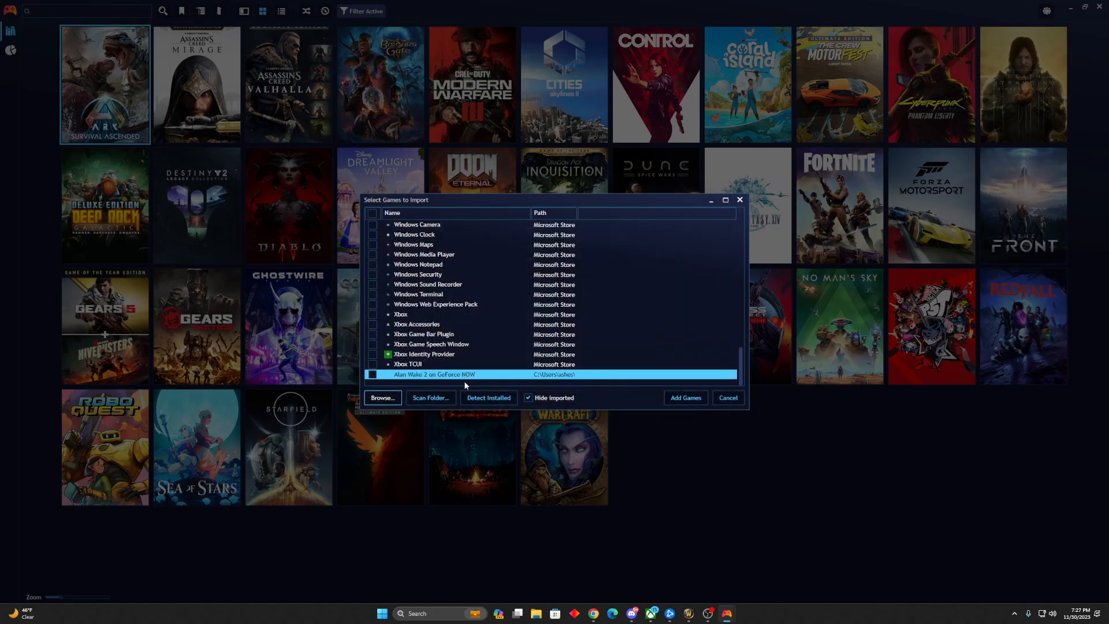
{"action": "left_click", "coordinate": [371, 374]}
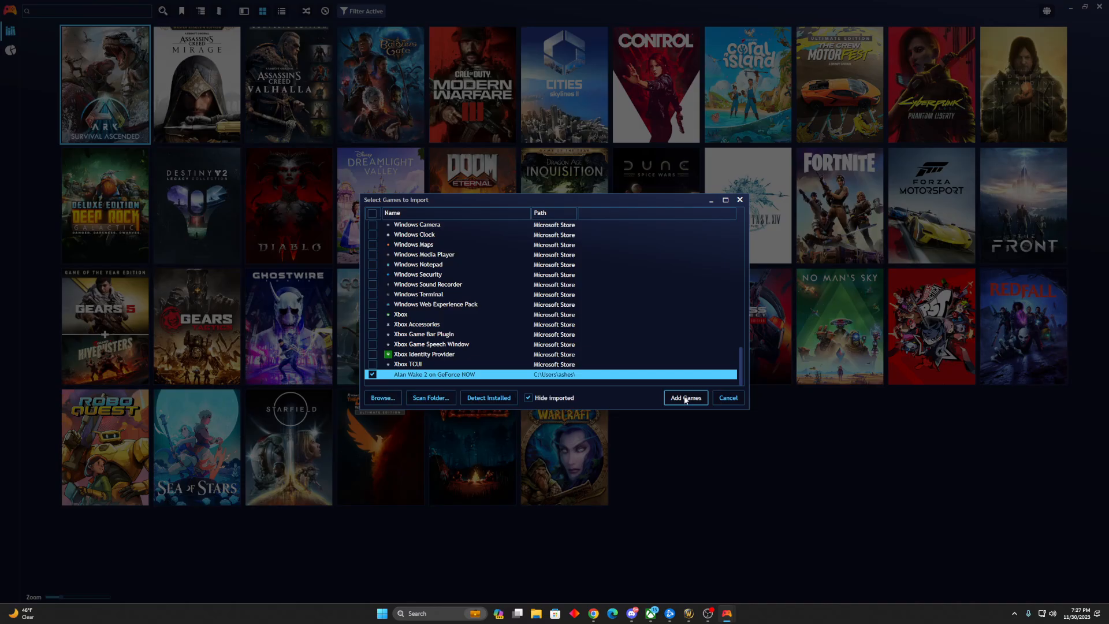
{"action": "left_click", "coordinate": [684, 398]}
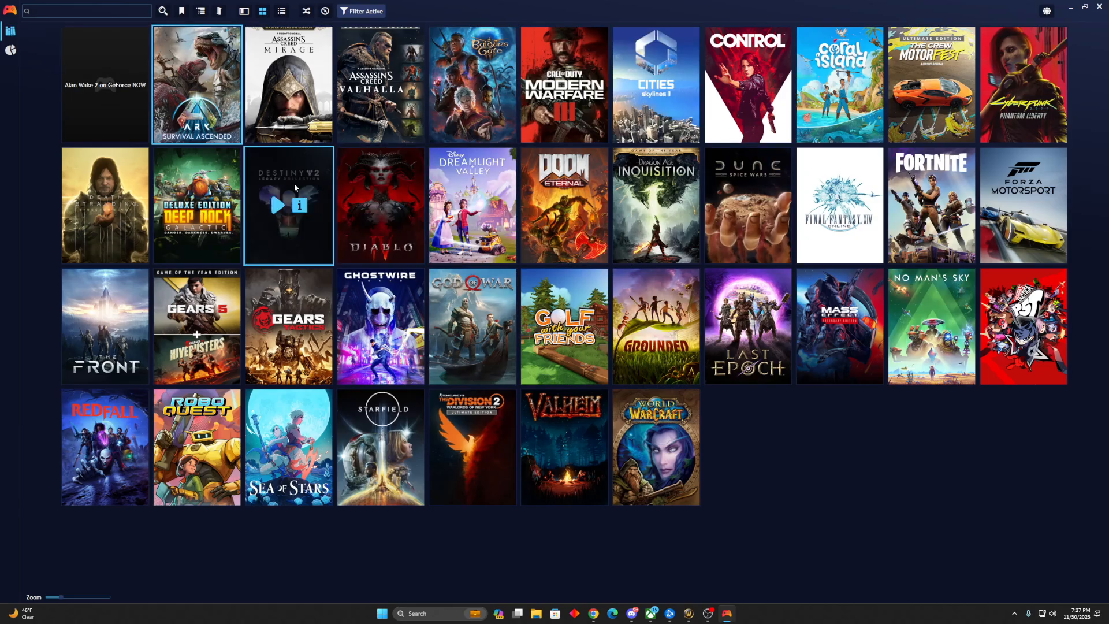
Search IGDB metadata for the Alan Wake 2 entry via Edit Game Details > Download Metadata
{"action": "right_click", "coordinate": [105, 83]}
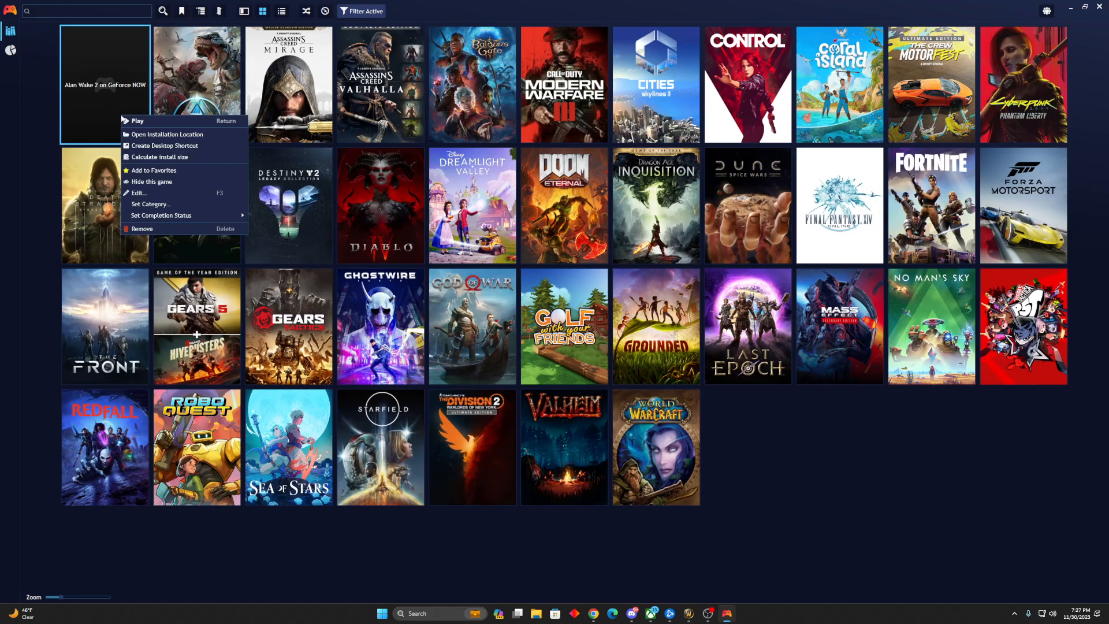
{"action": "left_click", "coordinate": [139, 193]}
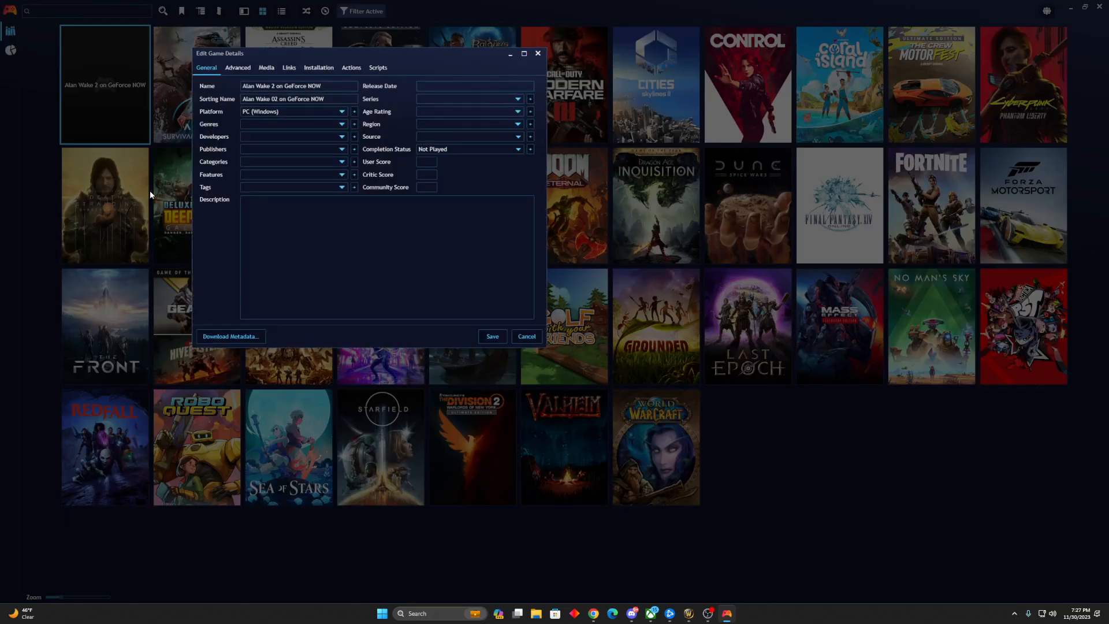
{"action": "left_click", "coordinate": [231, 336]}
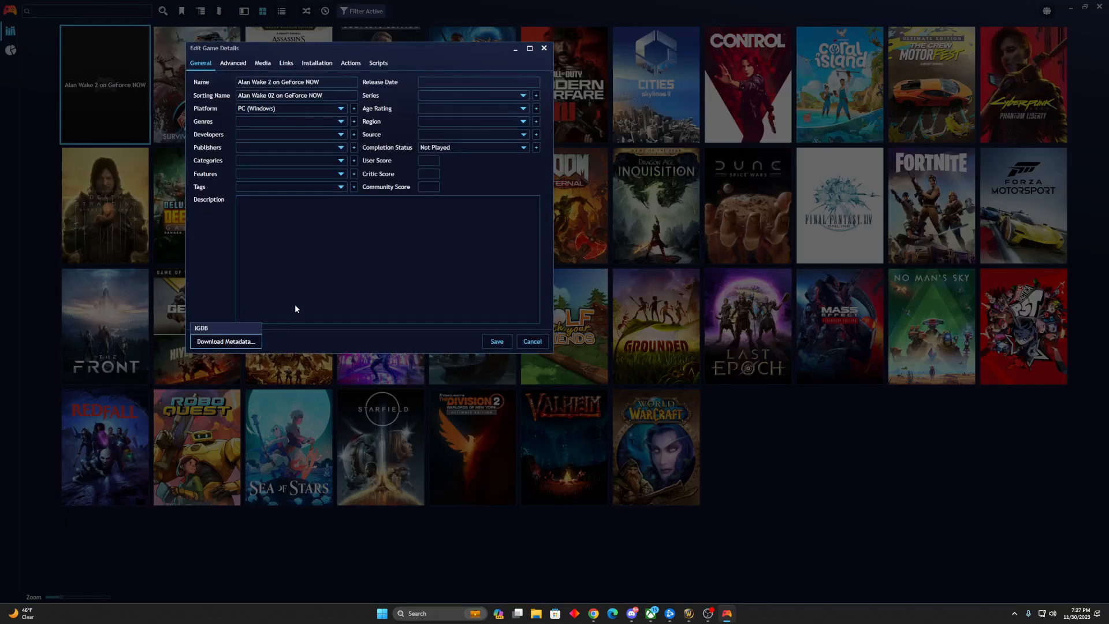
{"action": "left_click", "coordinate": [225, 341]}
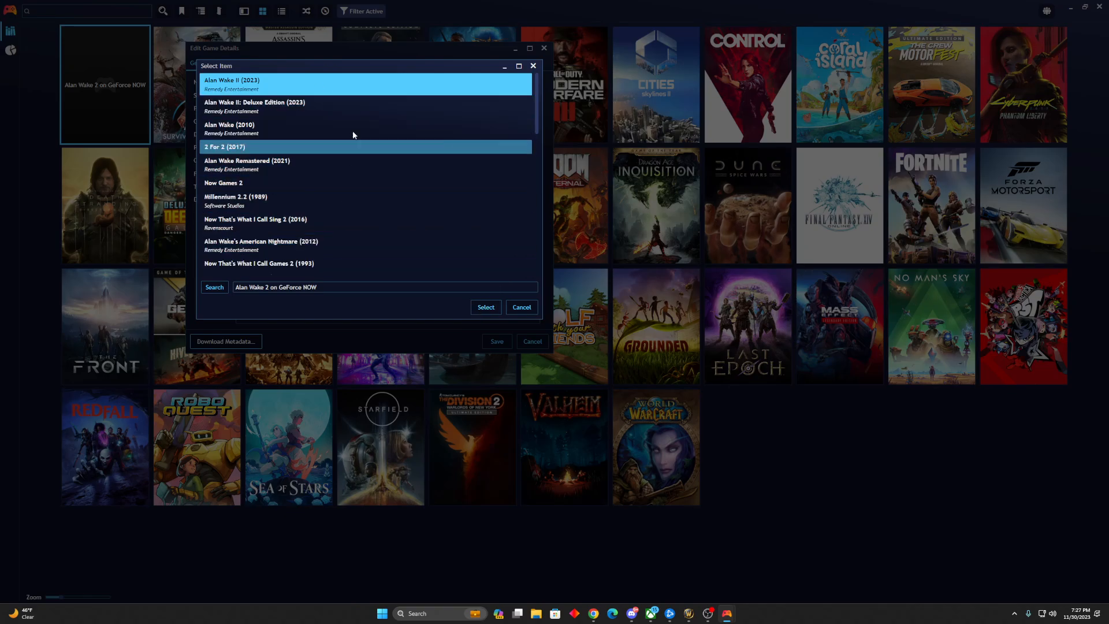
Apply Alan Wake II (2023) metadata with the red background, keep the current name, and save
{"action": "left_click", "coordinate": [485, 306]}
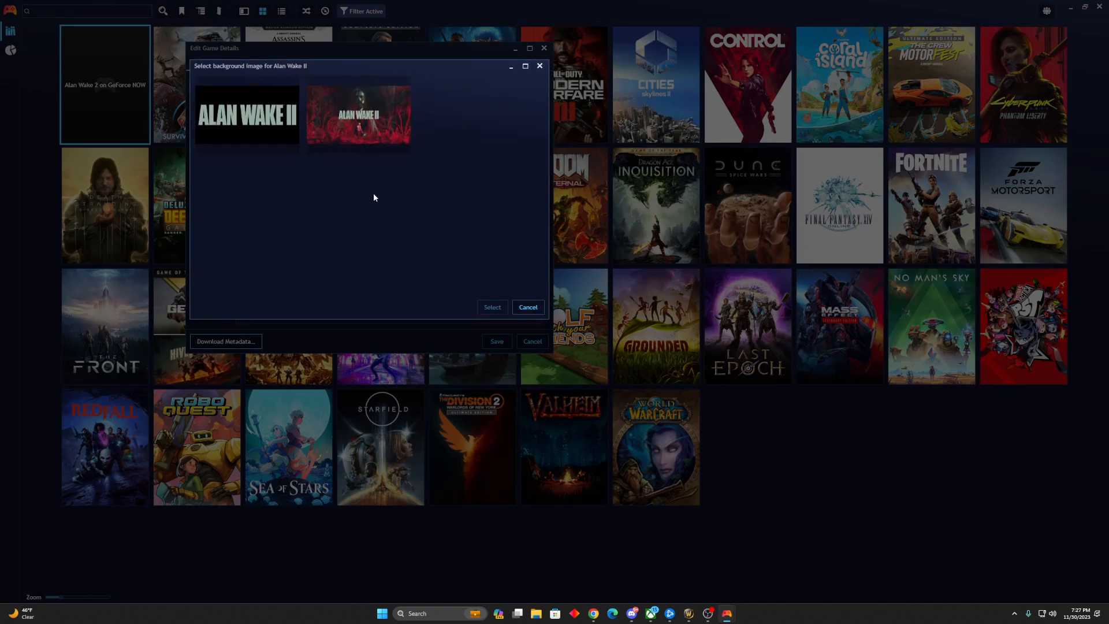
{"action": "left_click", "coordinate": [357, 114]}
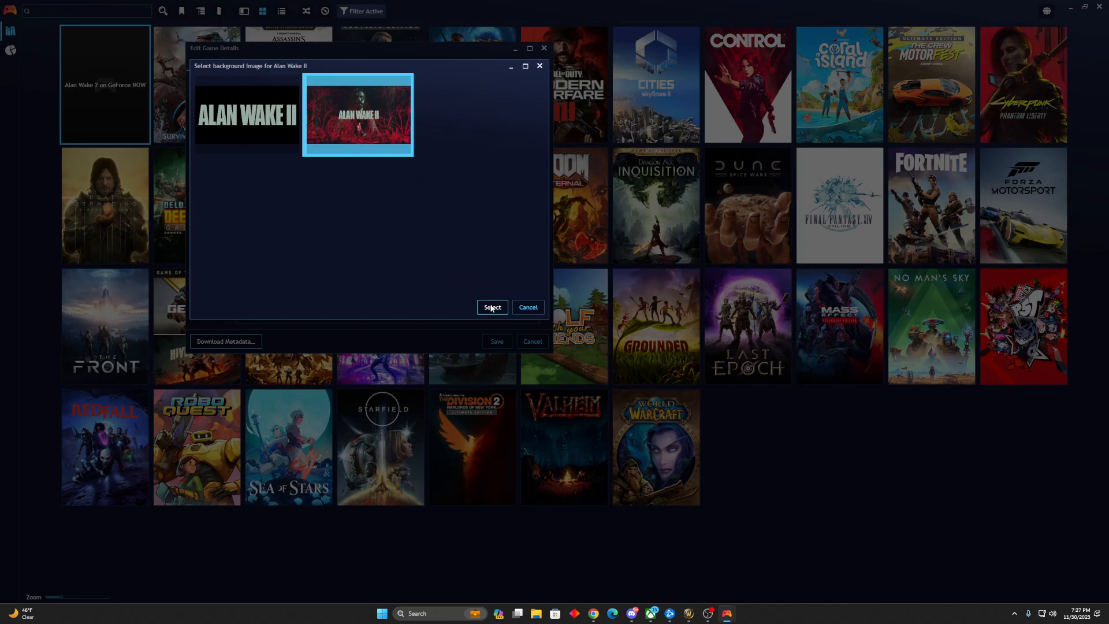
{"action": "left_click", "coordinate": [492, 307]}
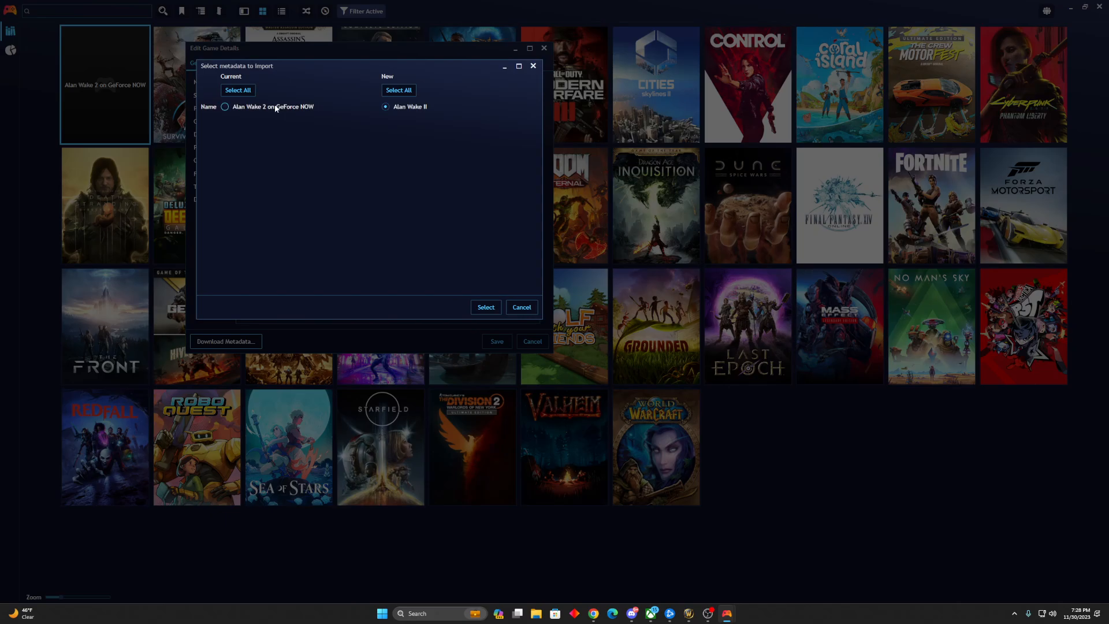
{"action": "left_click", "coordinate": [225, 107]}
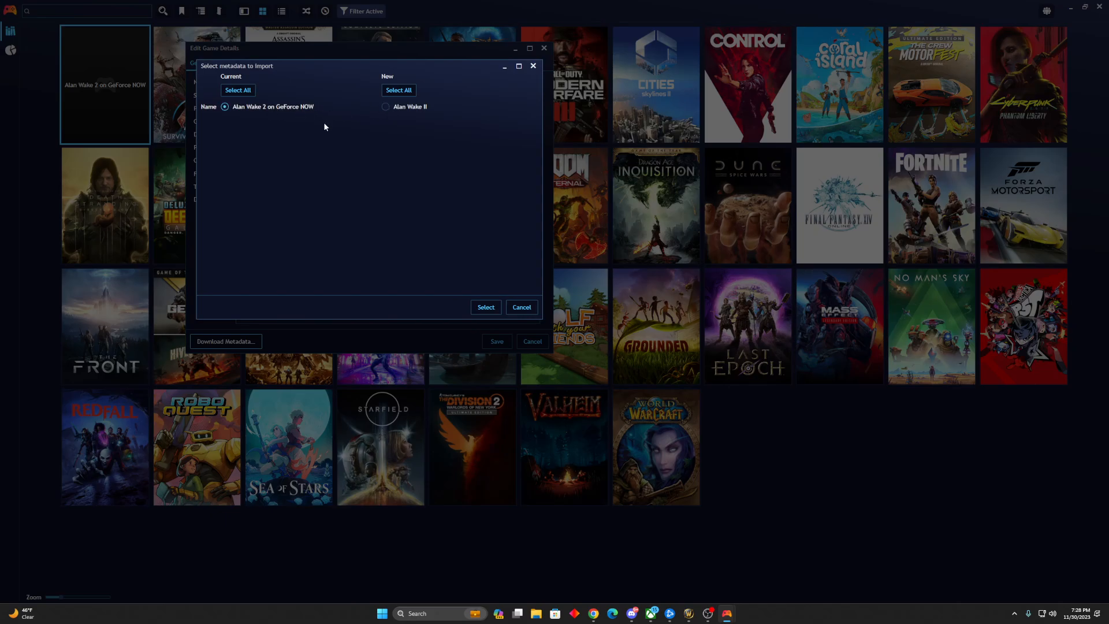
{"action": "mouse_move", "coordinate": [367, 183]}
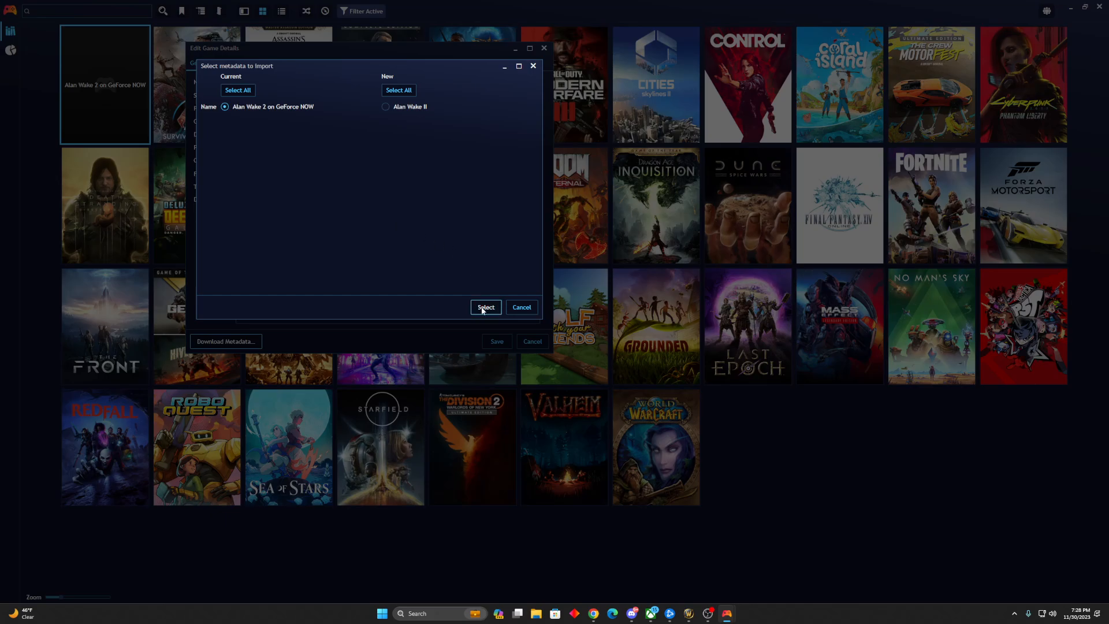
{"action": "left_click", "coordinate": [486, 308]}
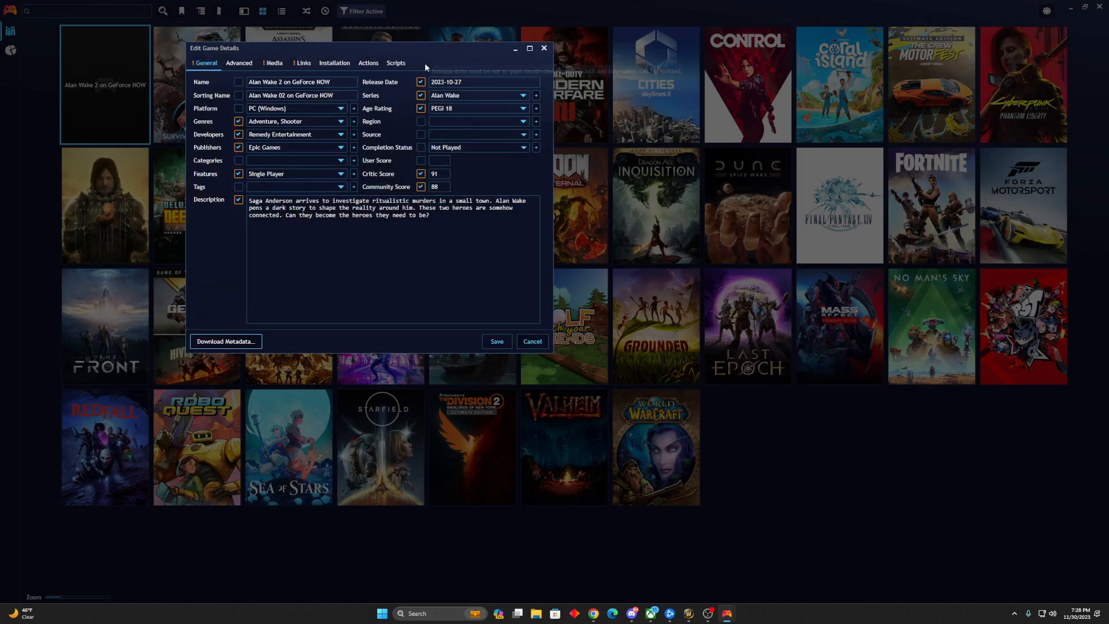
{"action": "left_click", "coordinate": [389, 255]}
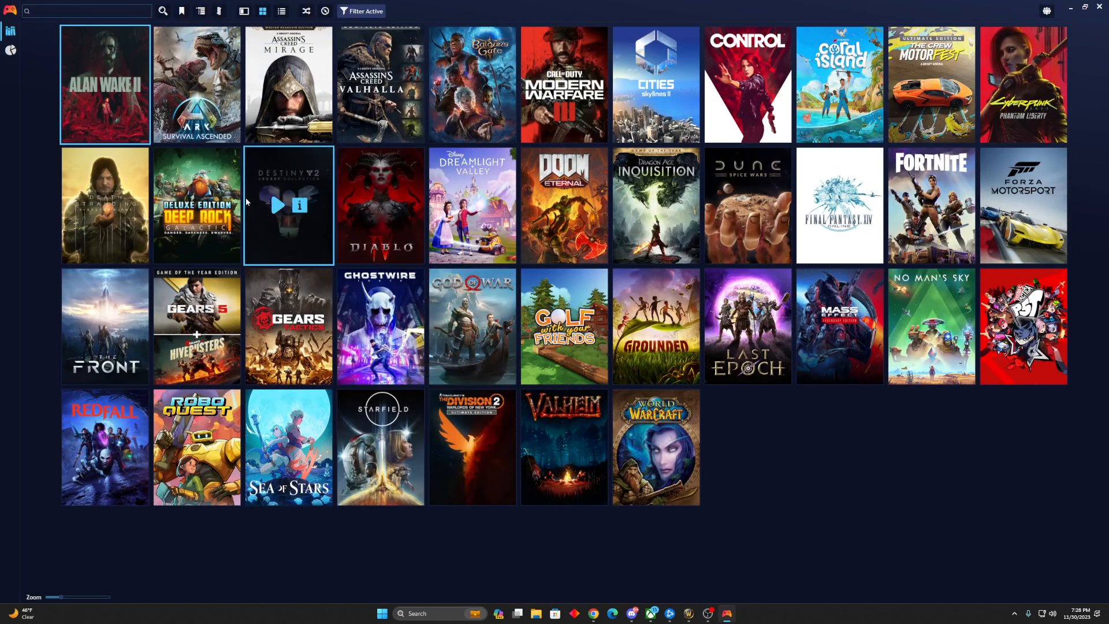
{"action": "mouse_move", "coordinate": [628, 546]}
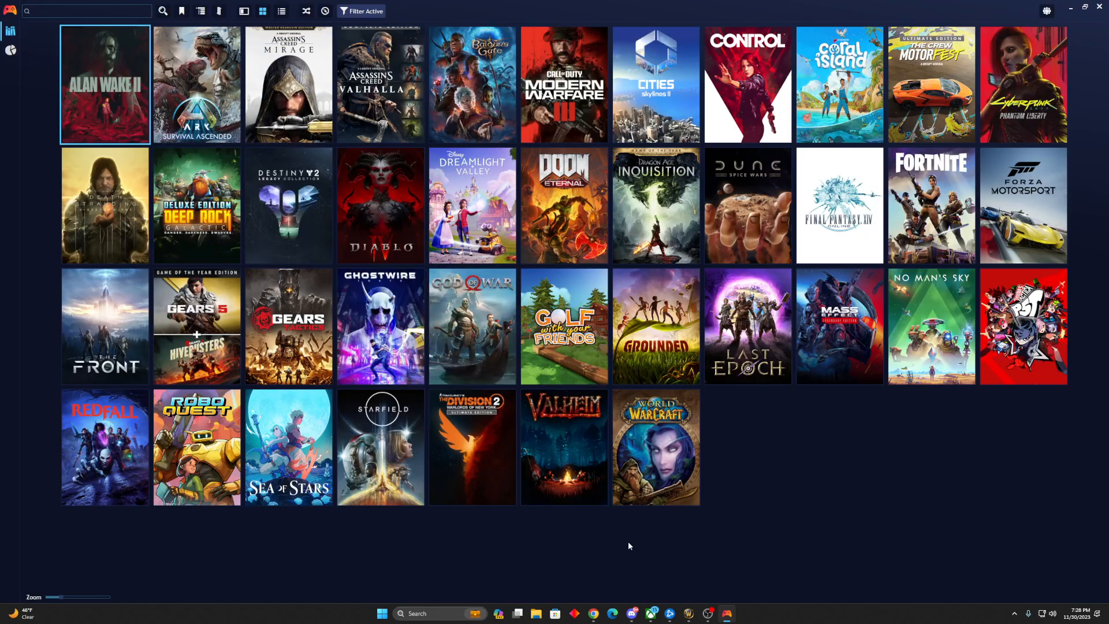
{"action": "mouse_move", "coordinate": [647, 557]}
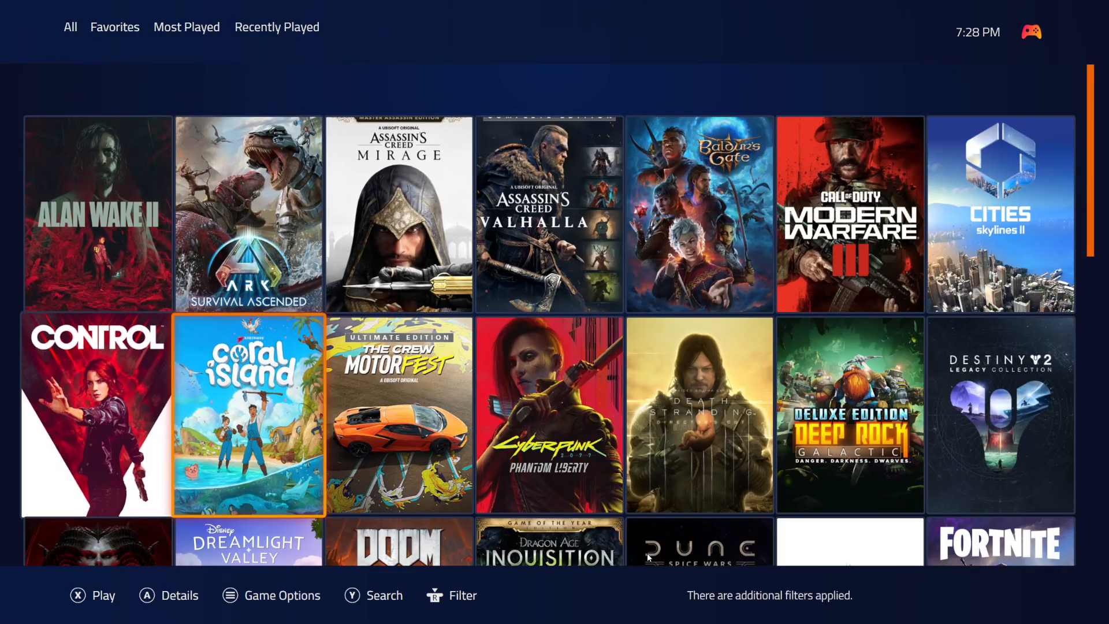
Play Alan Wake II from its tile in the fullscreen library
{"action": "scroll", "scroll_direction": "down", "scroll_amount": 3}
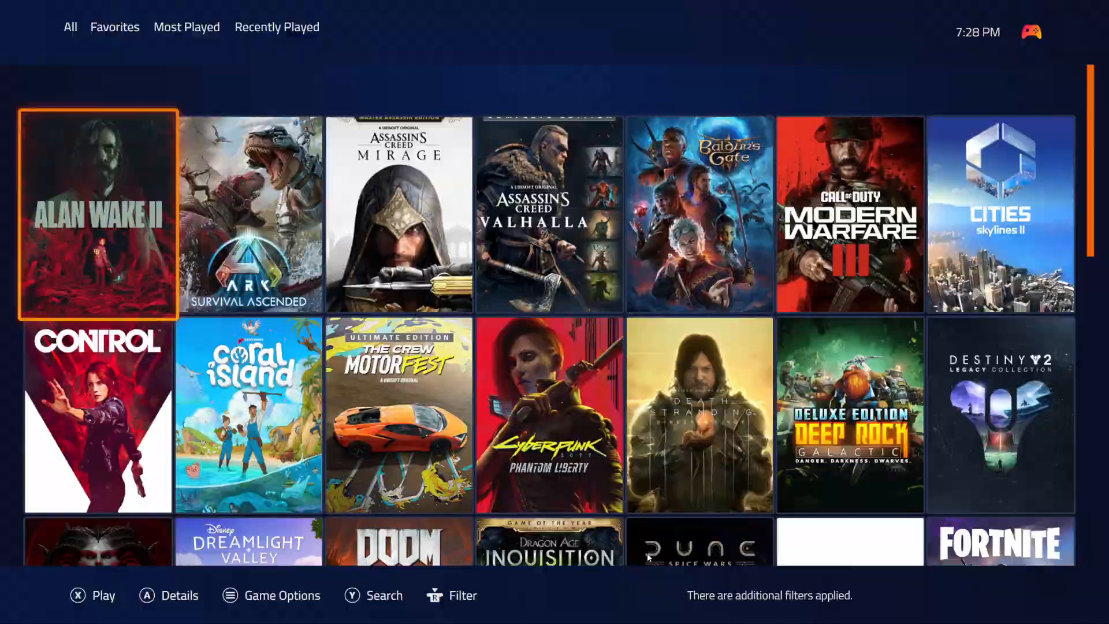
{"action": "left_click", "coordinate": [97, 215]}
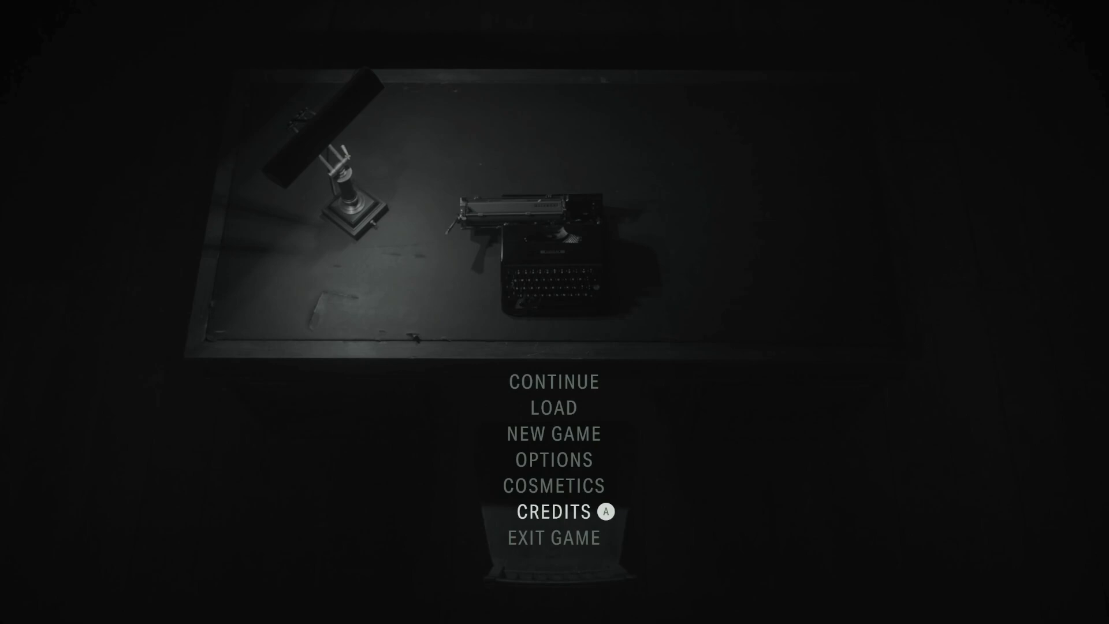
Exit Alan Wake II from its main menu, closing the GeForce NOW session
{"action": "left_click", "coordinate": [553, 537]}
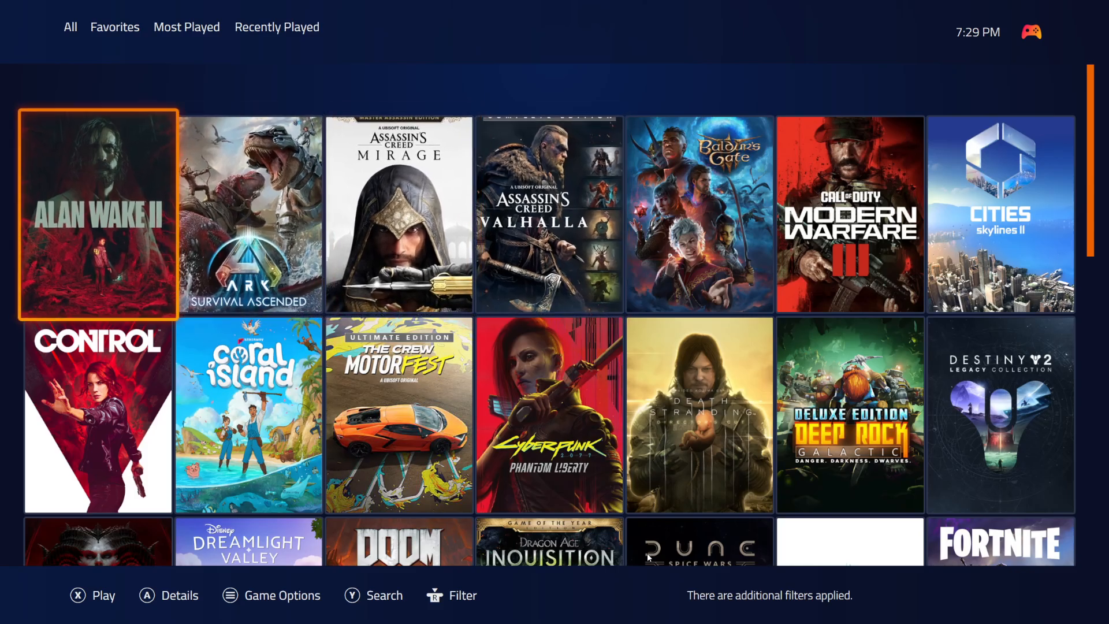
Browse the fullscreen grid, then show the Playnite main menu from the top-right icon
{"action": "left_click", "coordinate": [849, 414]}
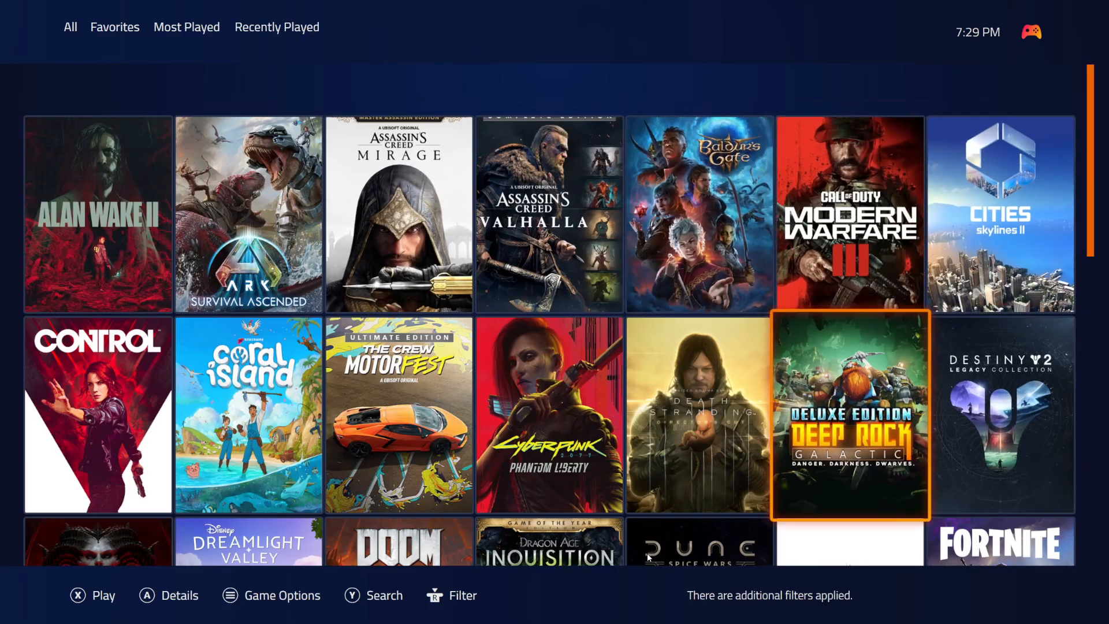
{"action": "scroll", "scroll_direction": "down", "scroll_amount": 3}
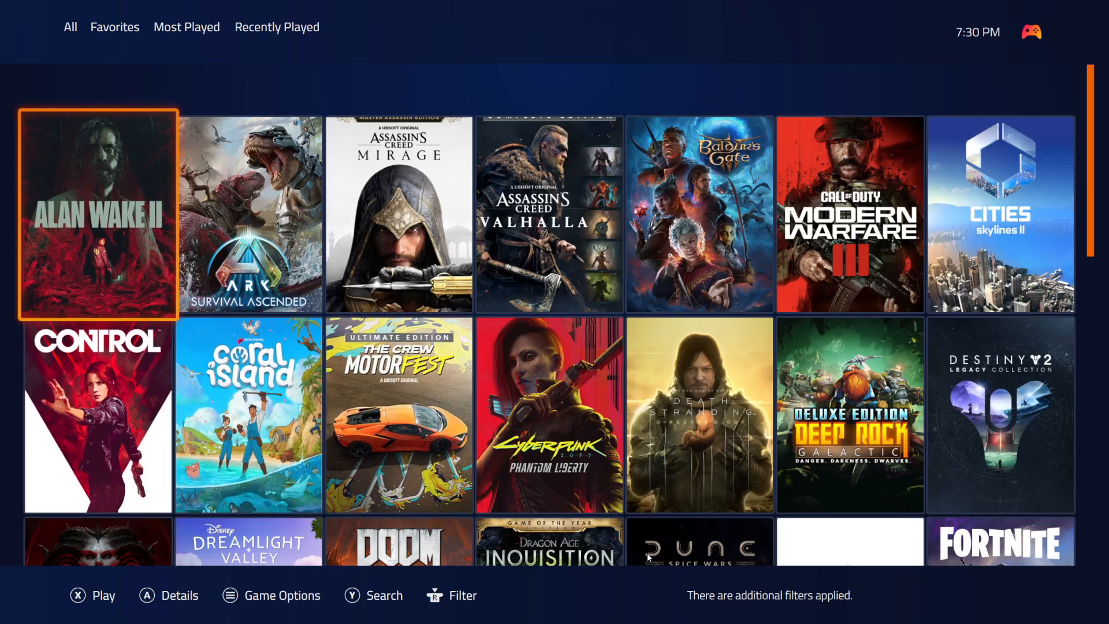
{"action": "key", "text": "down"}
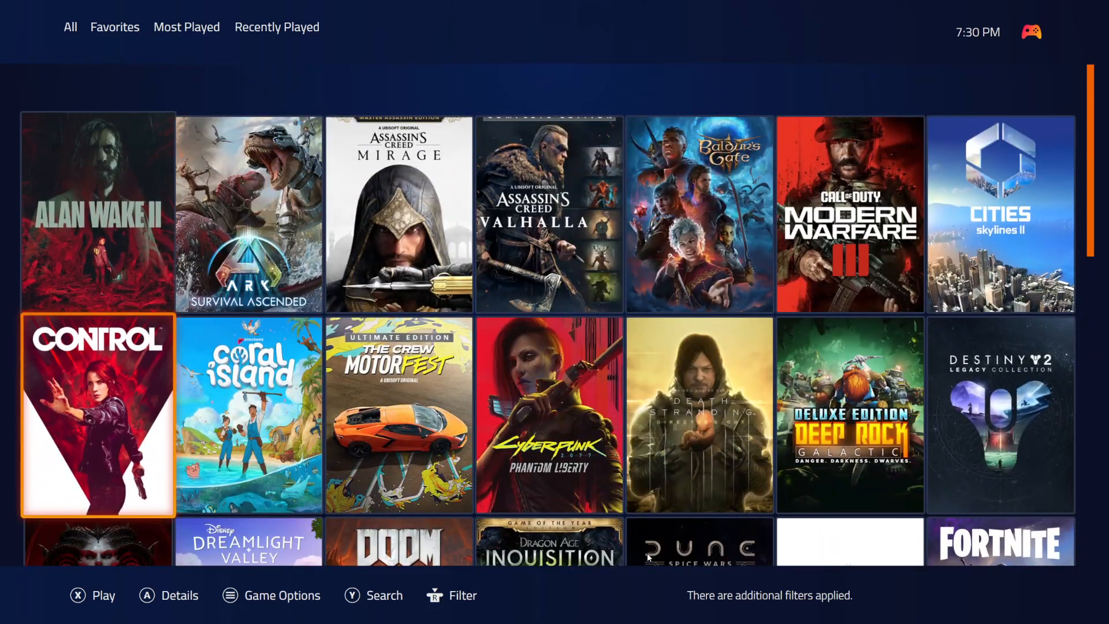
{"action": "scroll", "scroll_direction": "down", "scroll_amount": 3}
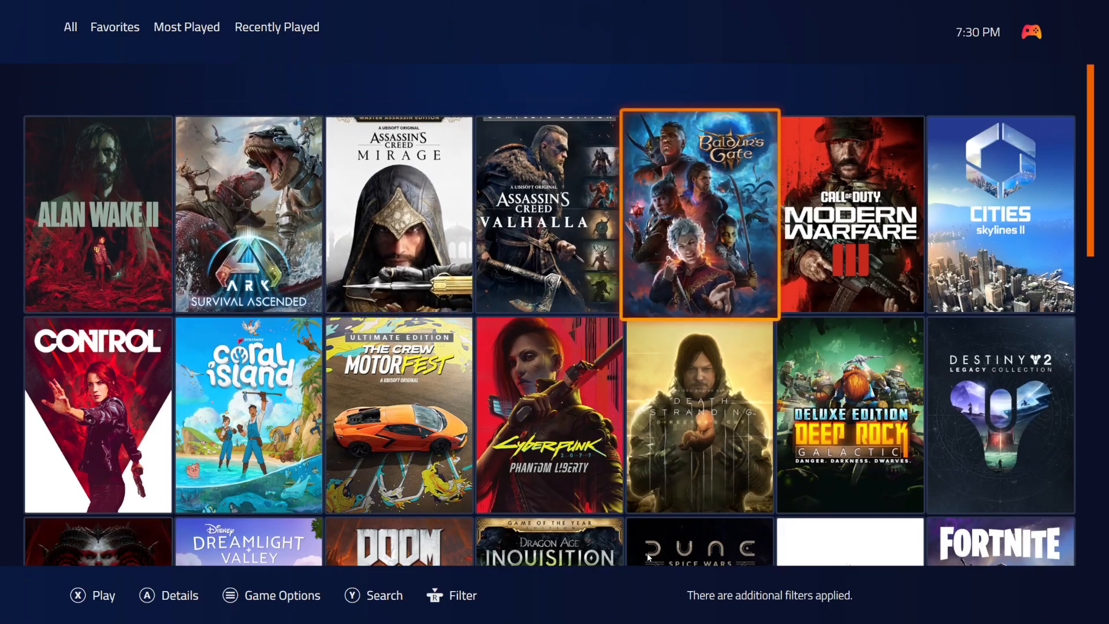
{"action": "key", "text": "down"}
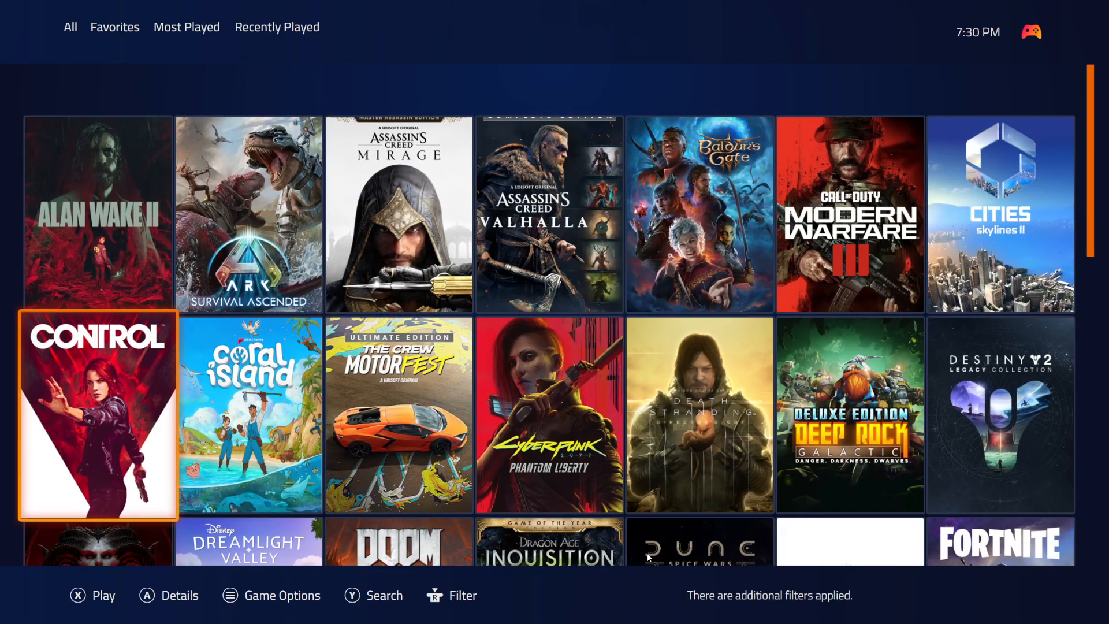
{"action": "key", "text": "up"}
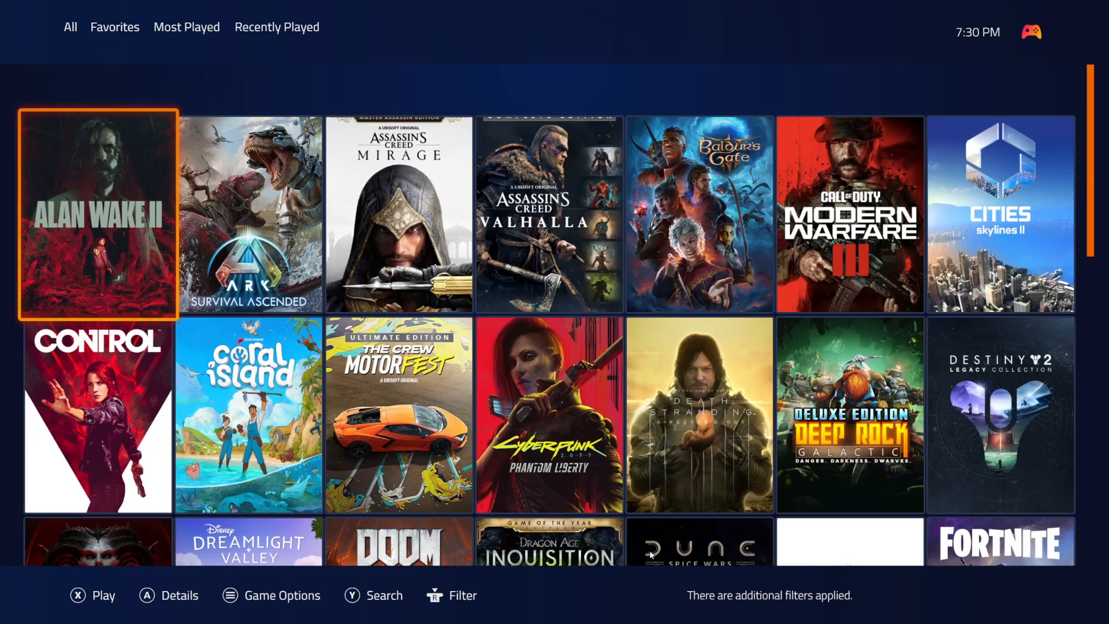
{"action": "left_click", "coordinate": [1031, 33]}
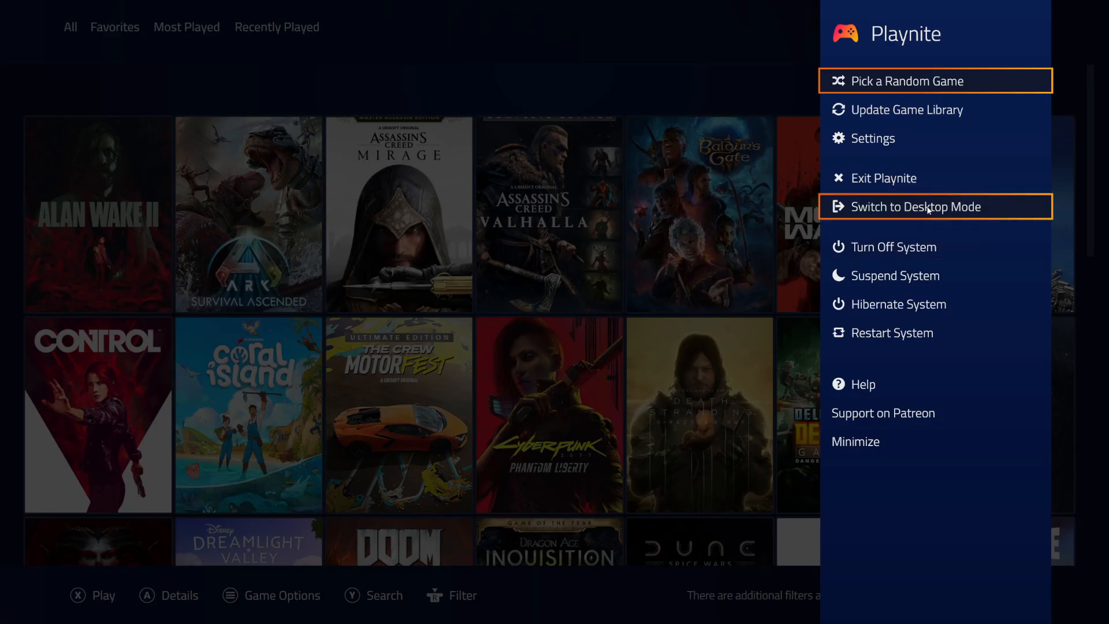
Return to desktop mode and reach Playnite's General settings from the main menu
{"action": "left_click", "coordinate": [916, 207]}
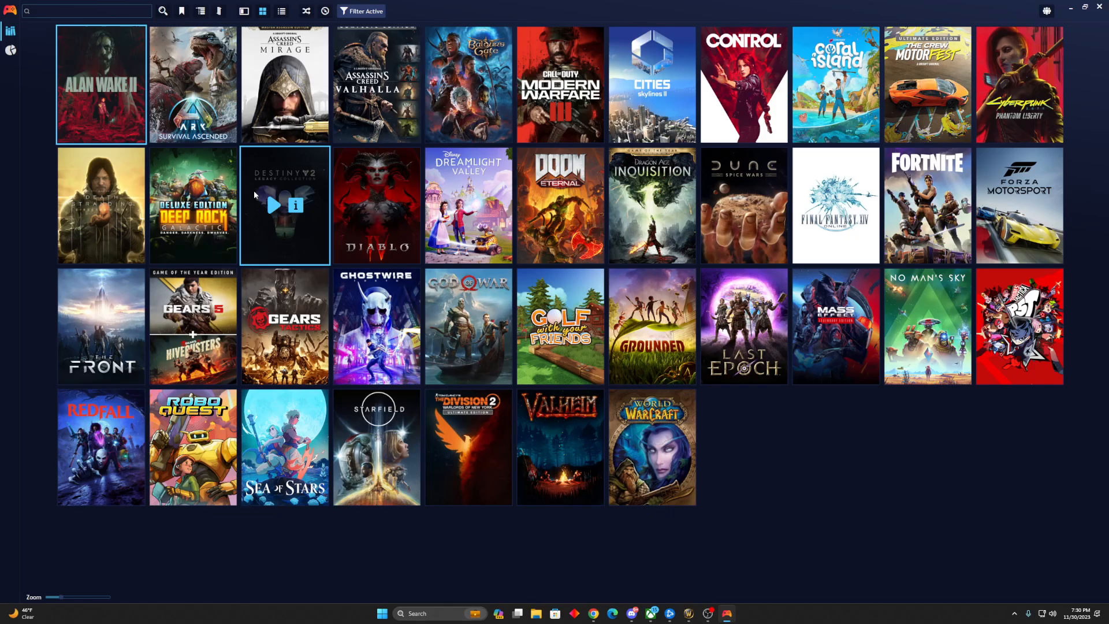
{"action": "mouse_move", "coordinate": [193, 326]}
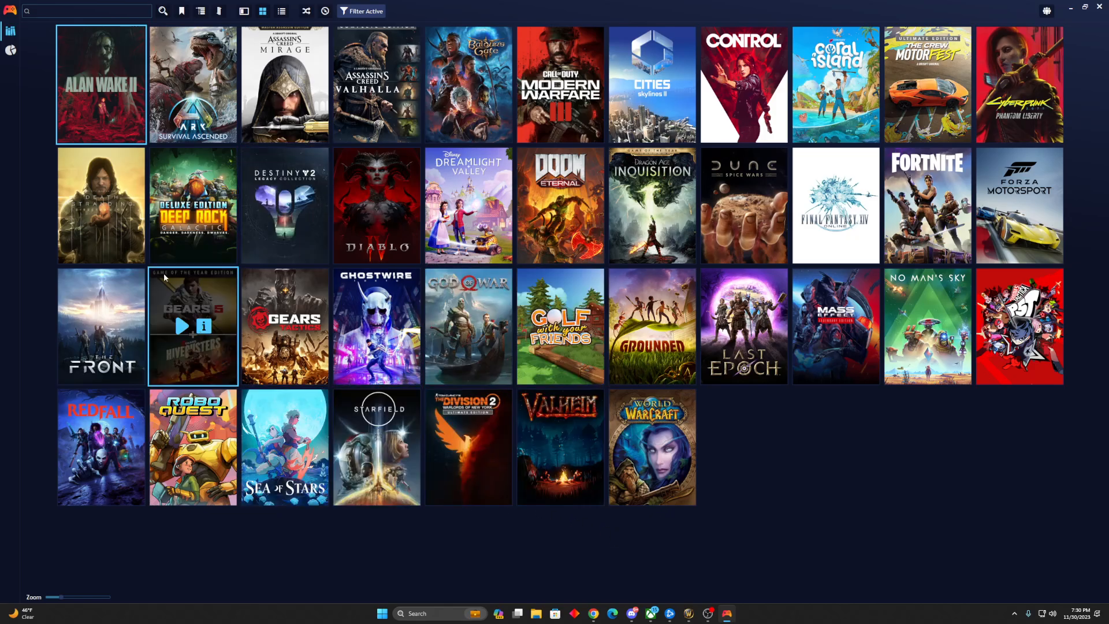
{"action": "left_click", "coordinate": [11, 11]}
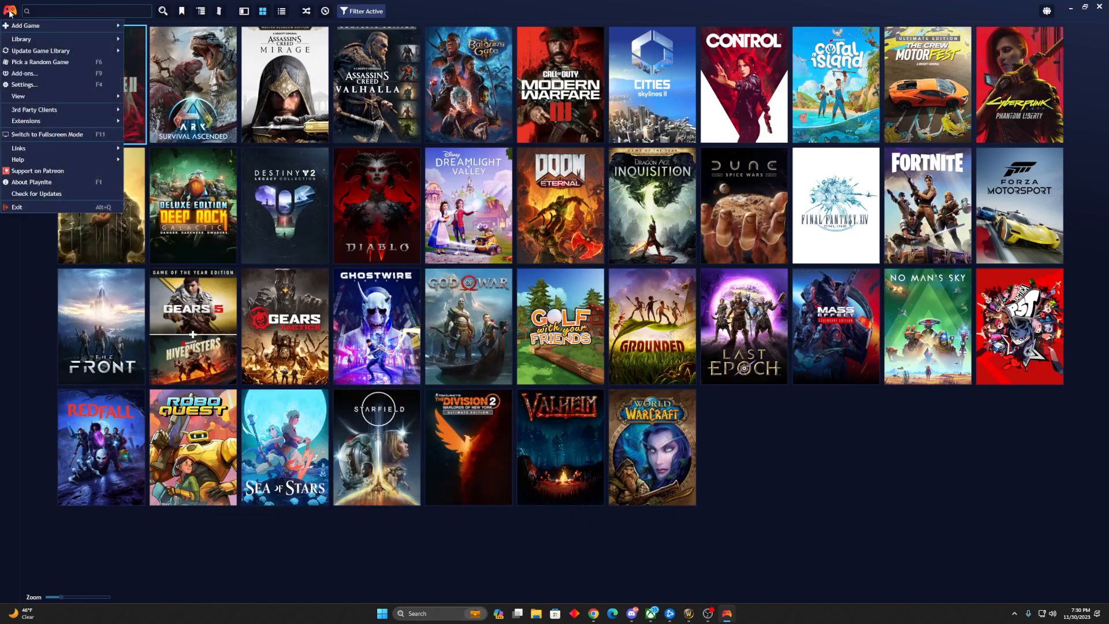
{"action": "left_click", "coordinate": [23, 84]}
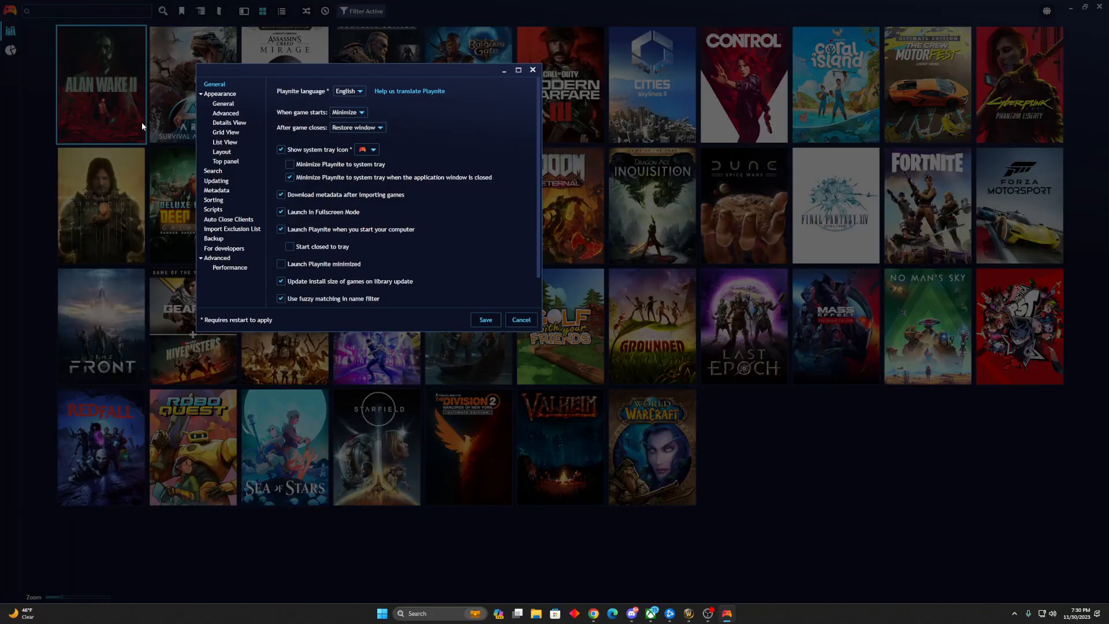
Enable 'Launch in Fullscreen Mode' at startup and save the settings
{"action": "left_click", "coordinate": [282, 211]}
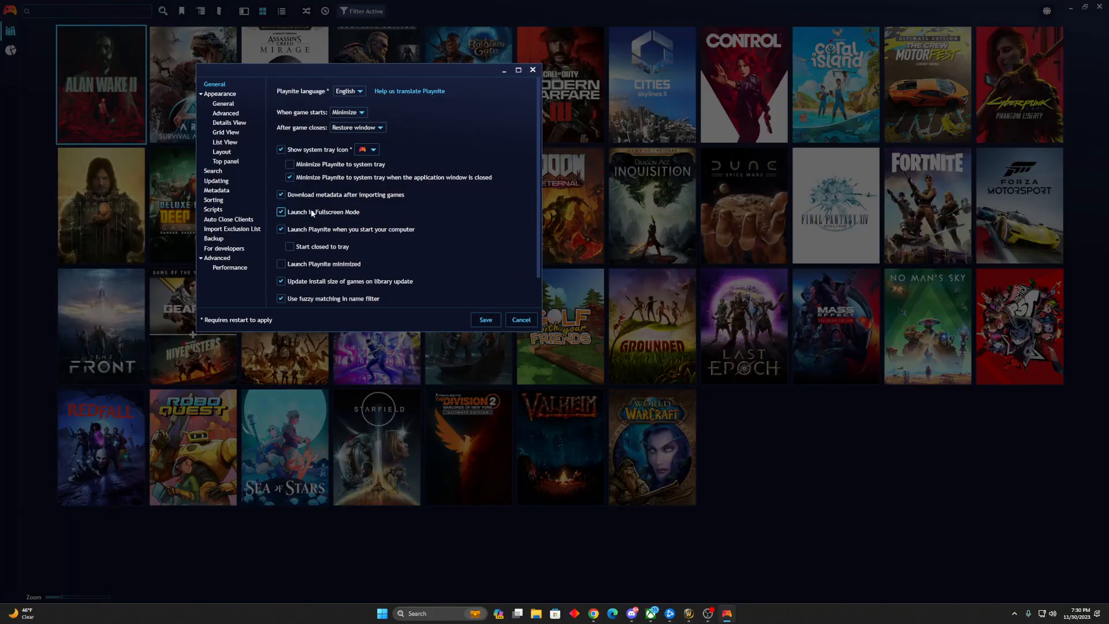
{"action": "left_click", "coordinate": [281, 229]}
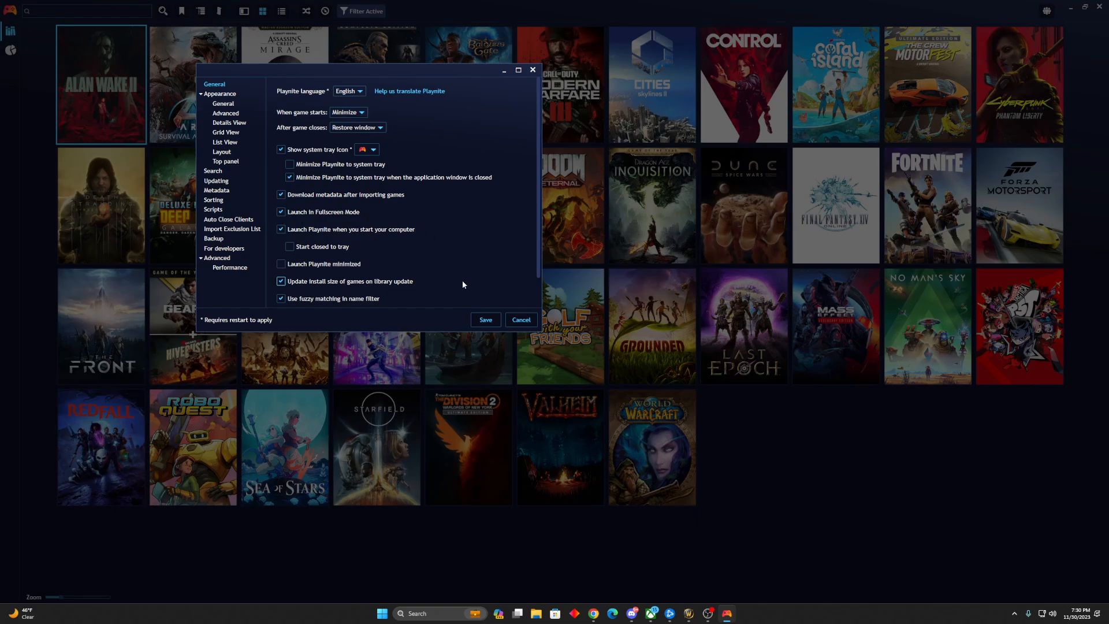
{"action": "left_click", "coordinate": [520, 319]}
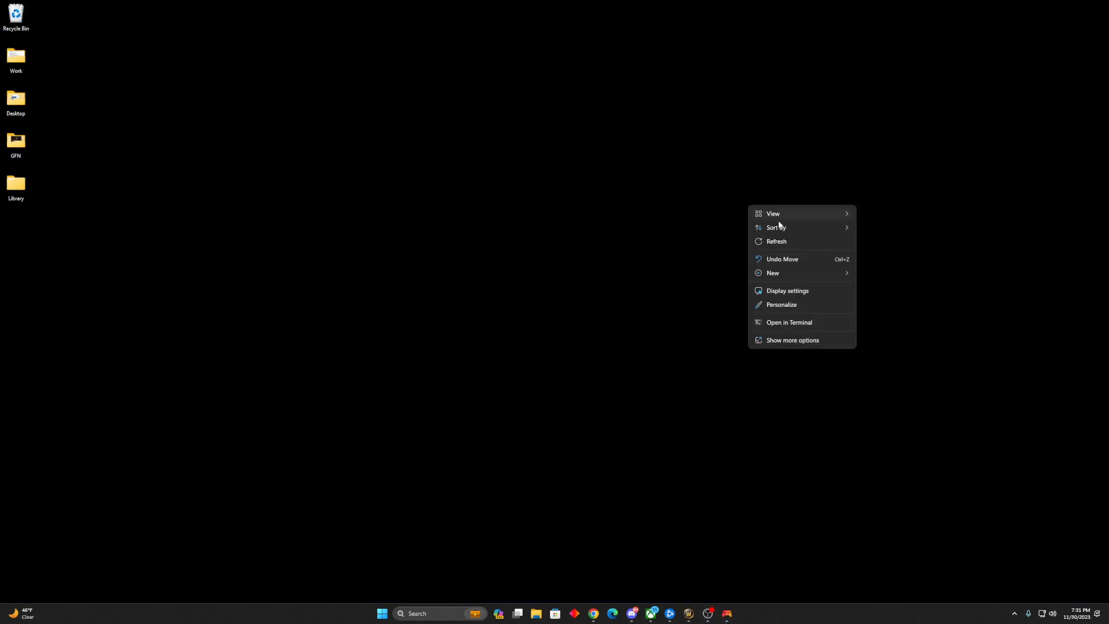
{"action": "left_click", "coordinate": [786, 290]}
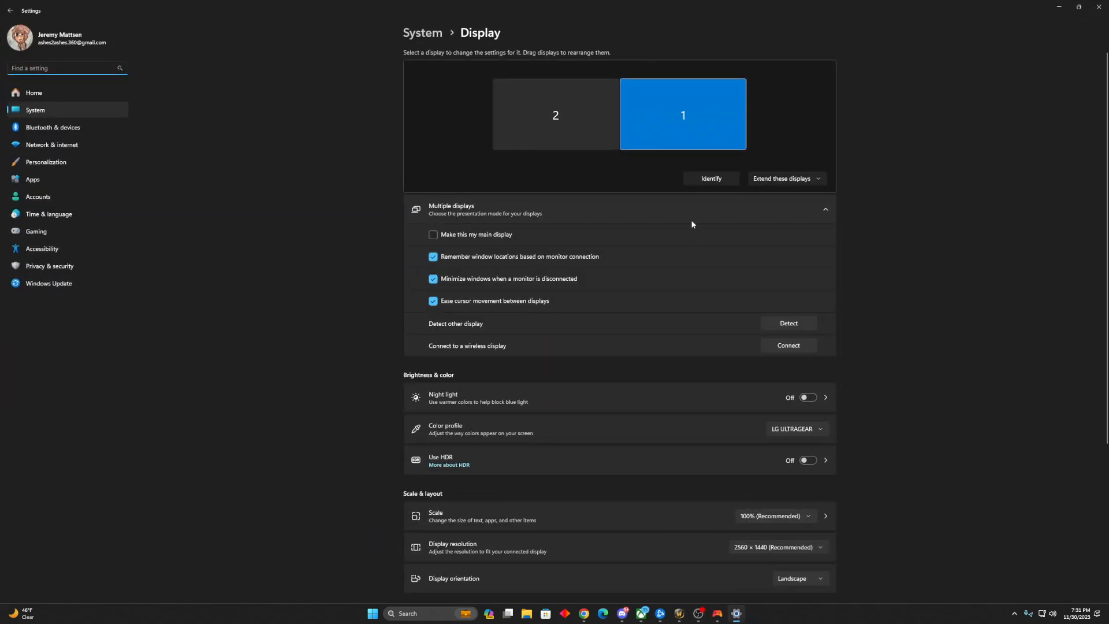
{"action": "mouse_move", "coordinate": [656, 122]}
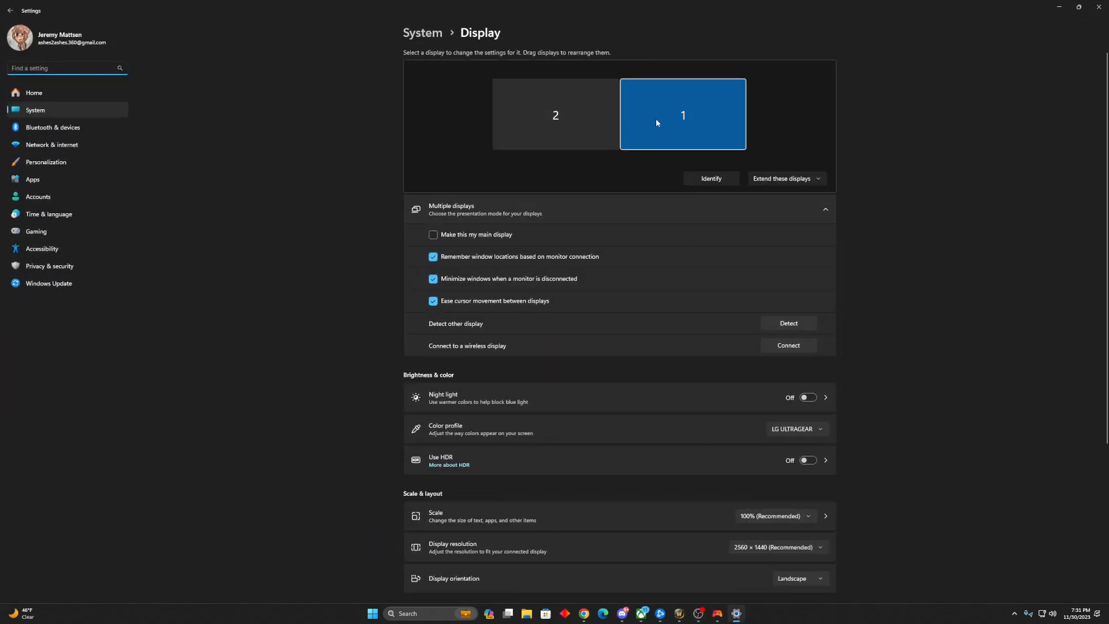
{"action": "mouse_move", "coordinate": [657, 134]}
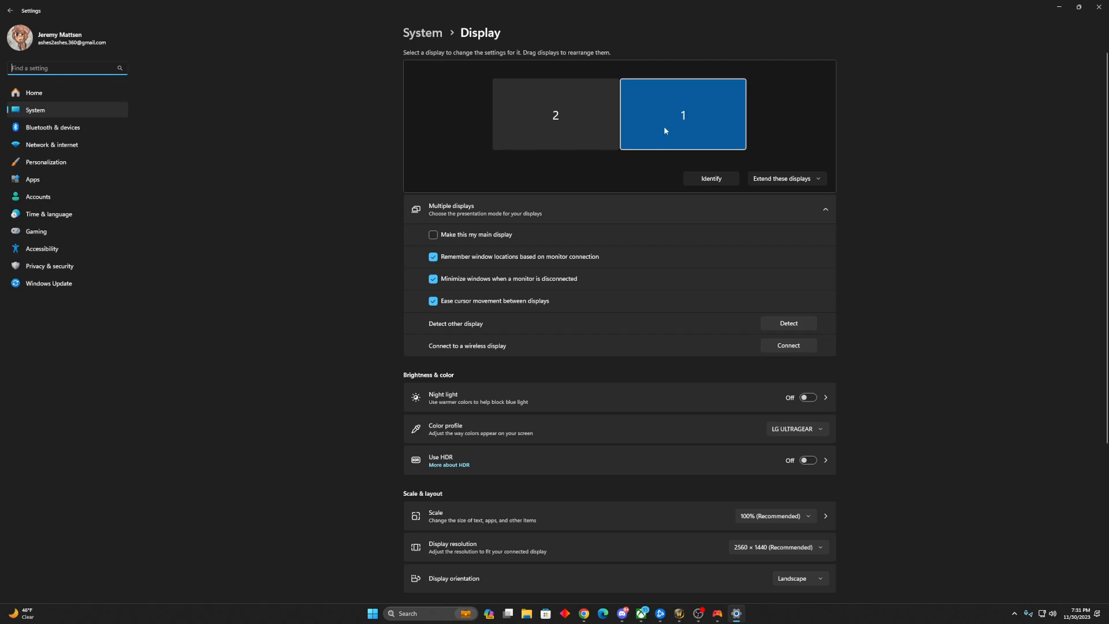
{"action": "mouse_move", "coordinate": [809, 149]}
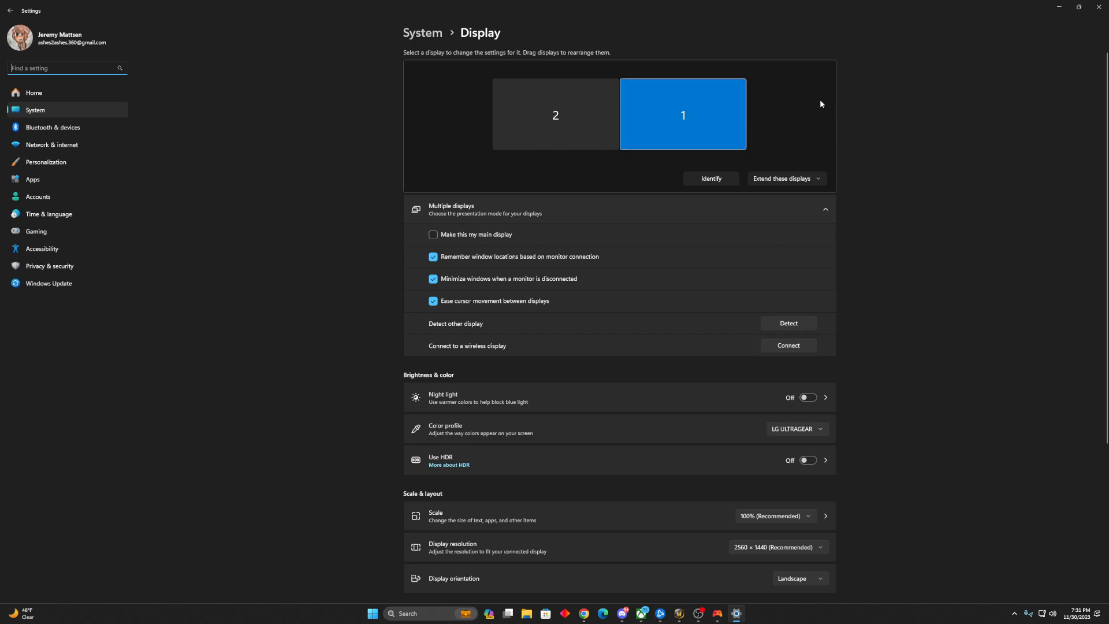
{"action": "mouse_move", "coordinate": [805, 123]}
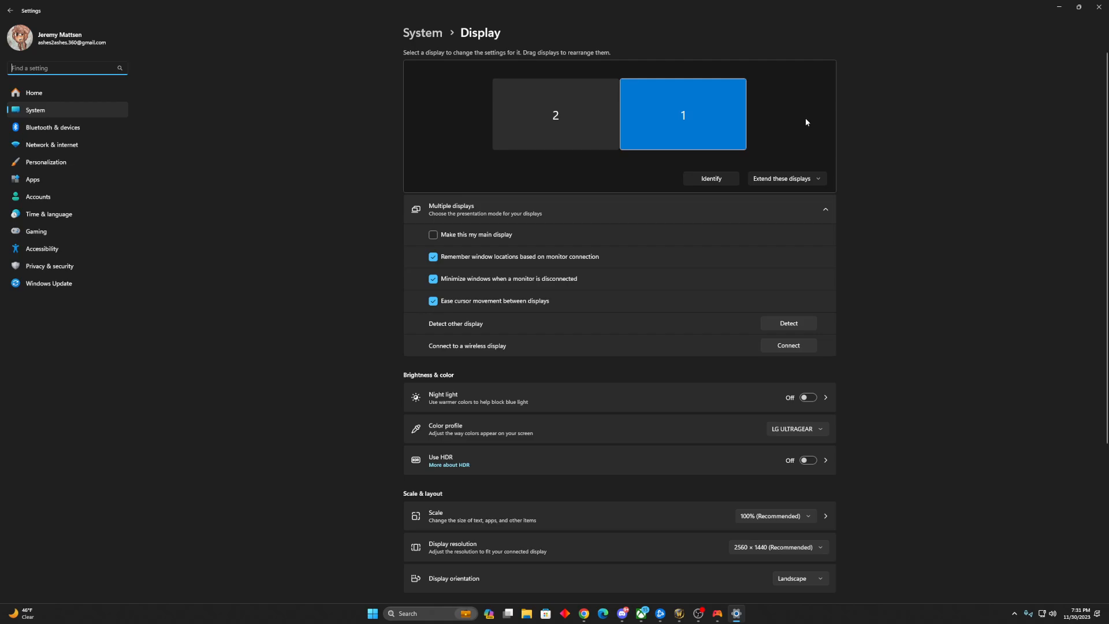
{"action": "mouse_move", "coordinate": [800, 71]}
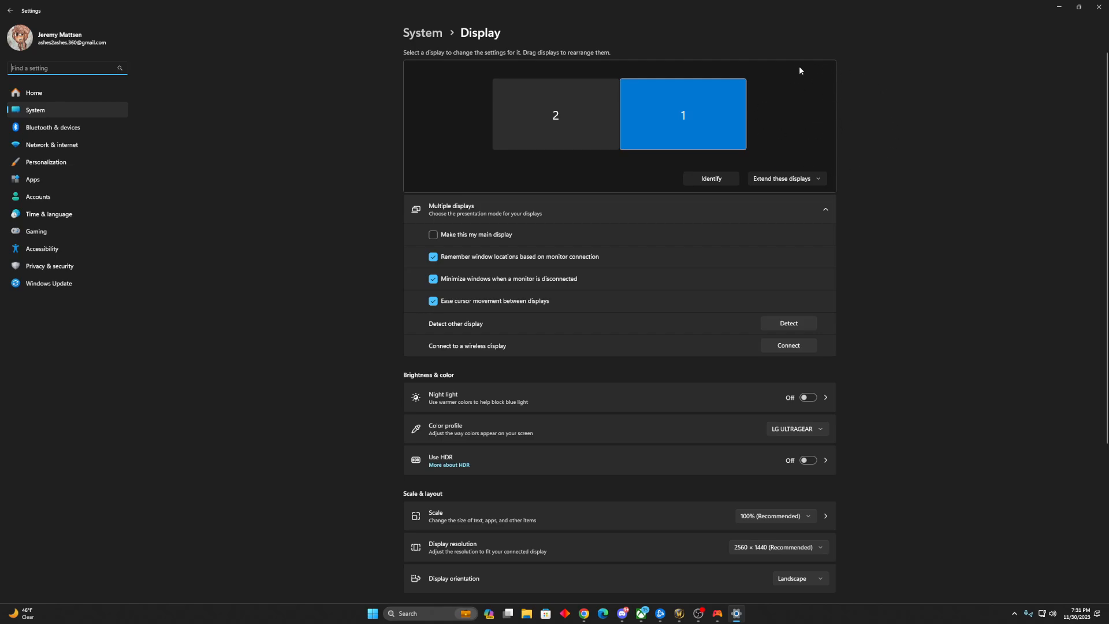
{"action": "left_click", "coordinate": [555, 115]}
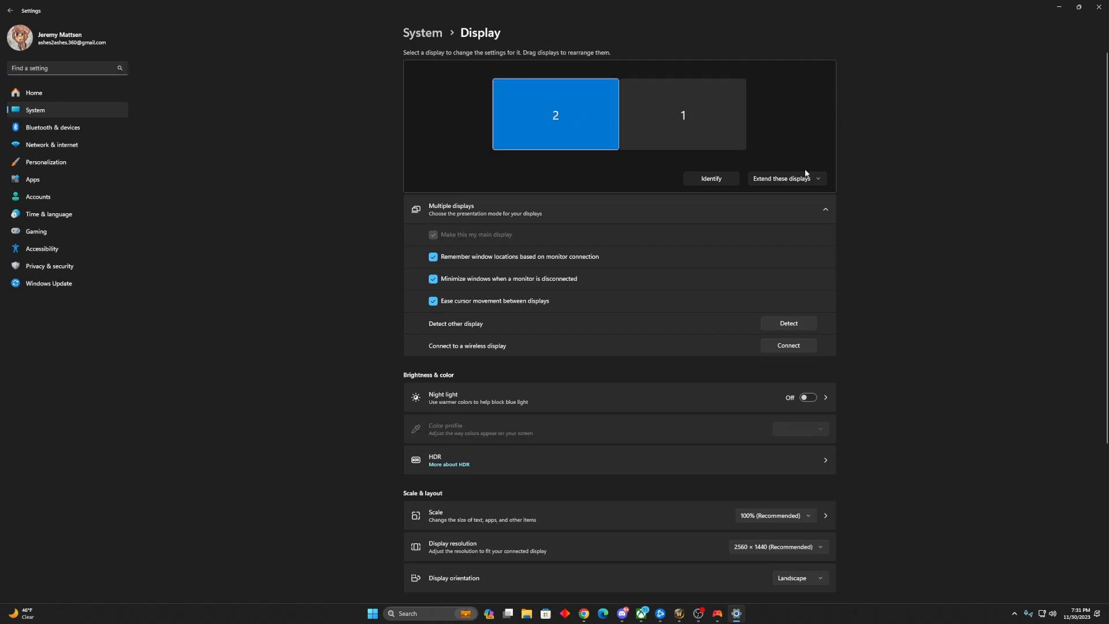
{"action": "left_click", "coordinate": [785, 178]}
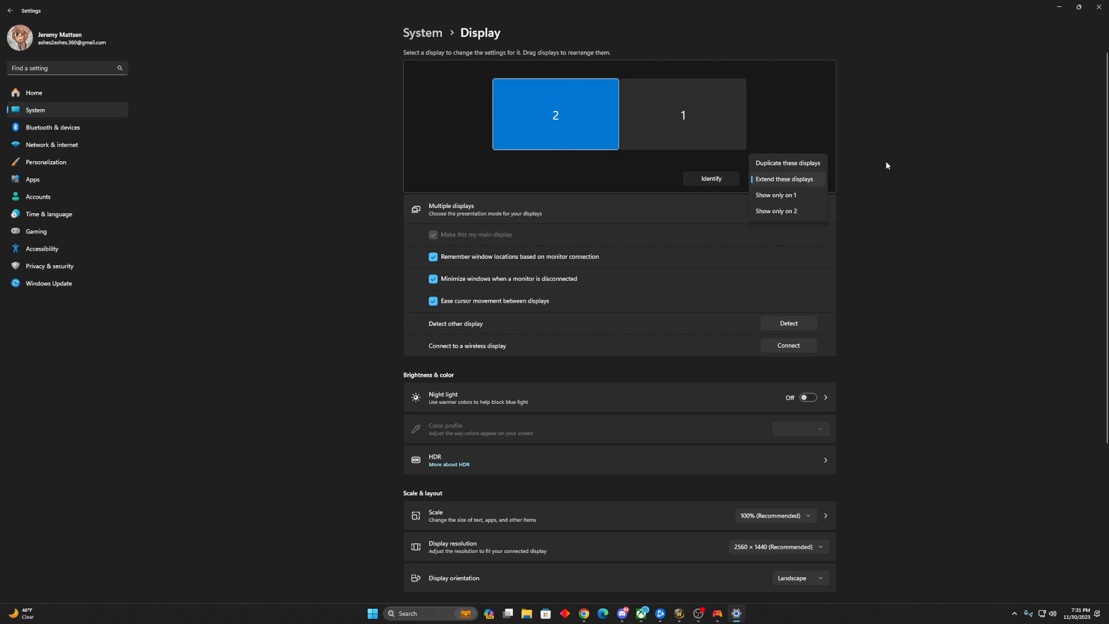
{"action": "left_click", "coordinate": [783, 178]}
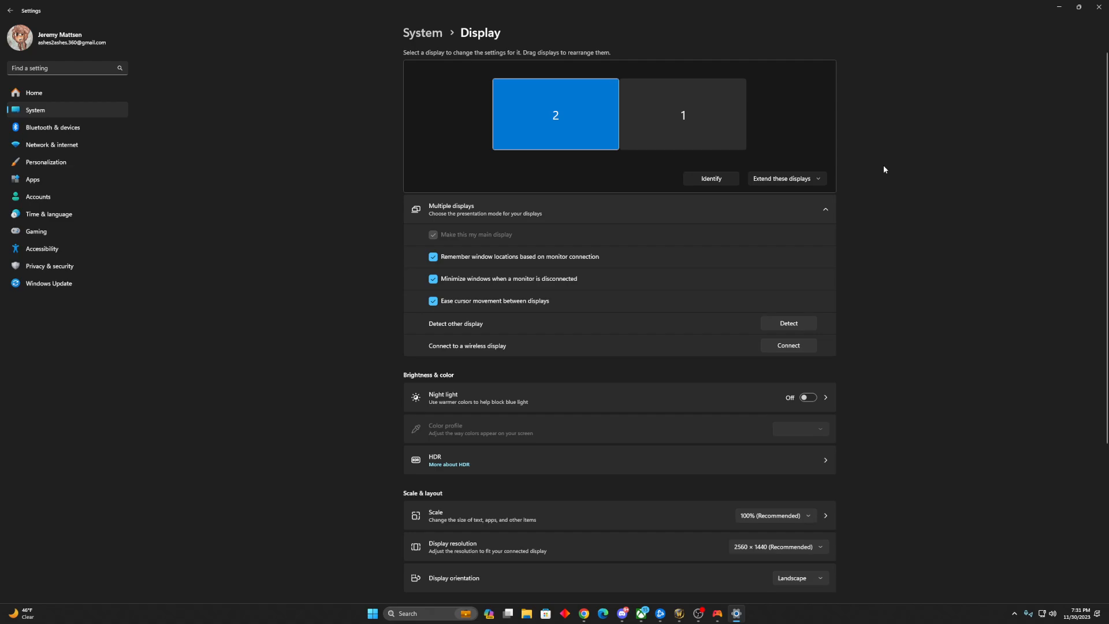
{"action": "mouse_move", "coordinate": [610, 107]}
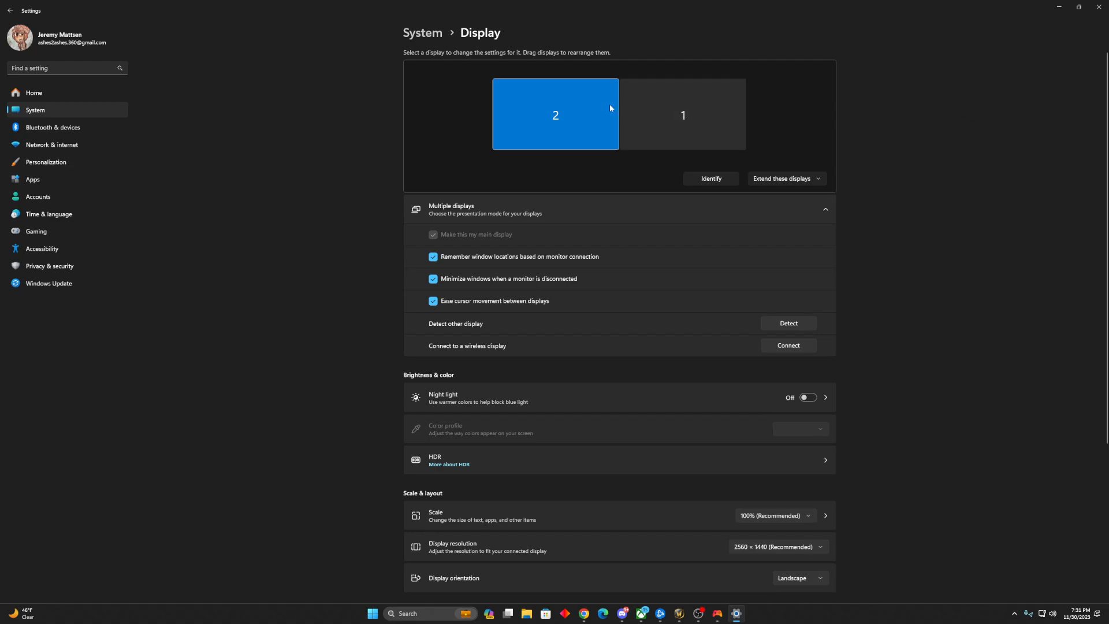
{"action": "mouse_move", "coordinate": [934, 174]}
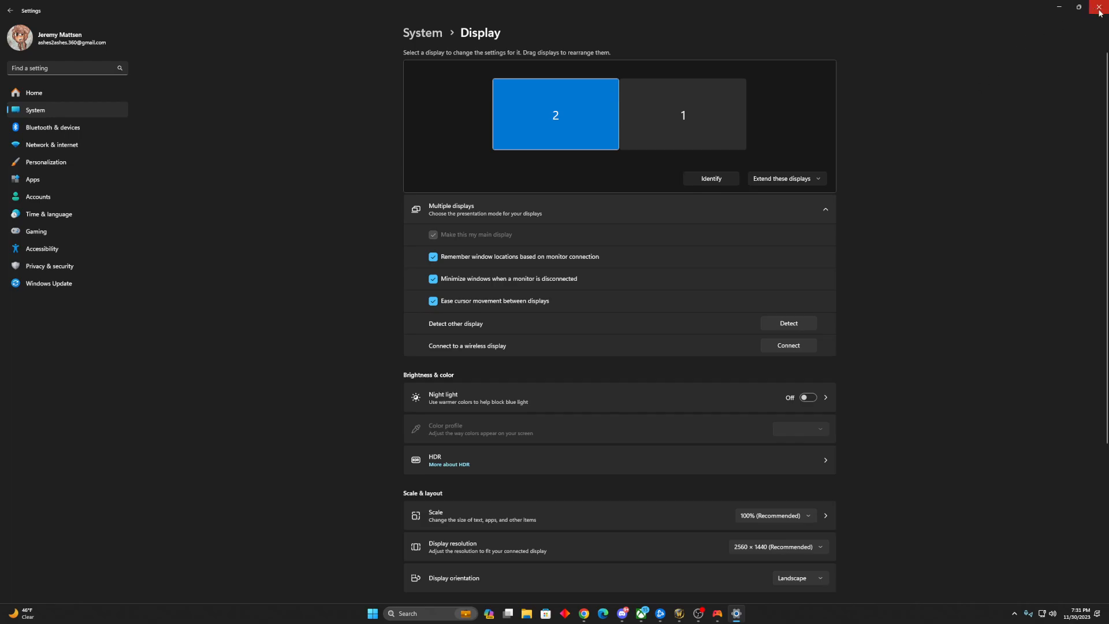
{"action": "left_click", "coordinate": [1101, 7]}
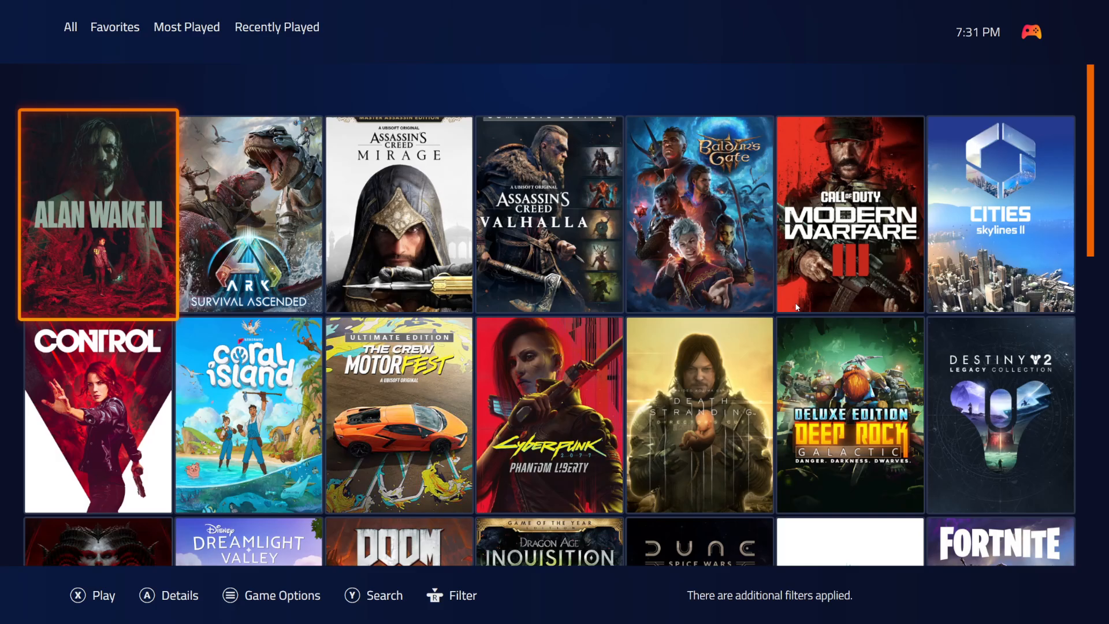
{"action": "mouse_move", "coordinate": [769, 279]}
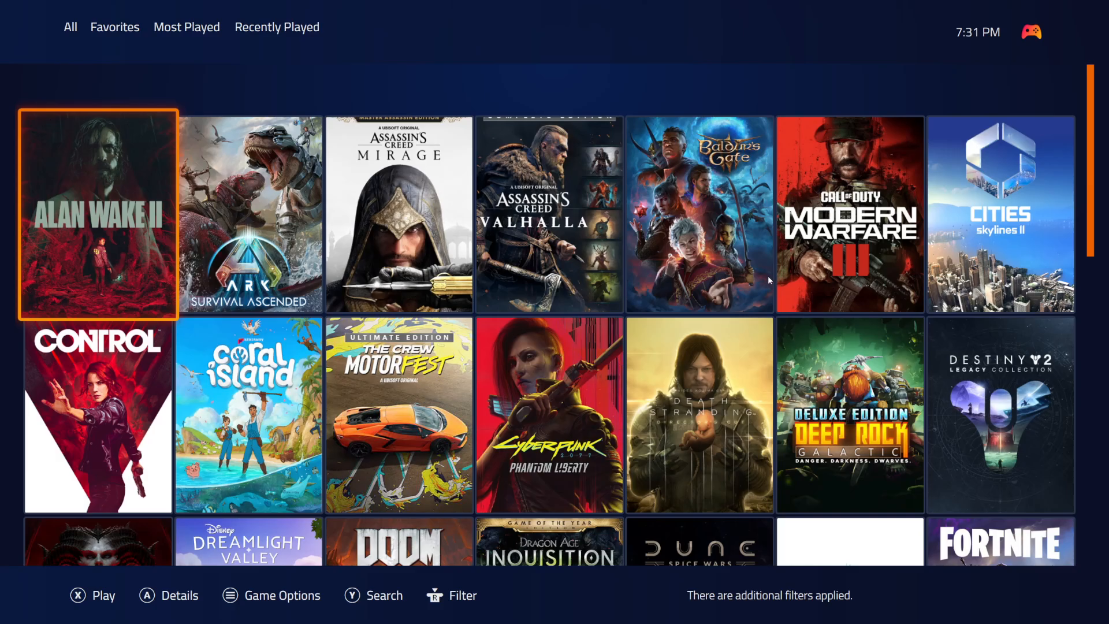
{"action": "mouse_move", "coordinate": [745, 200]}
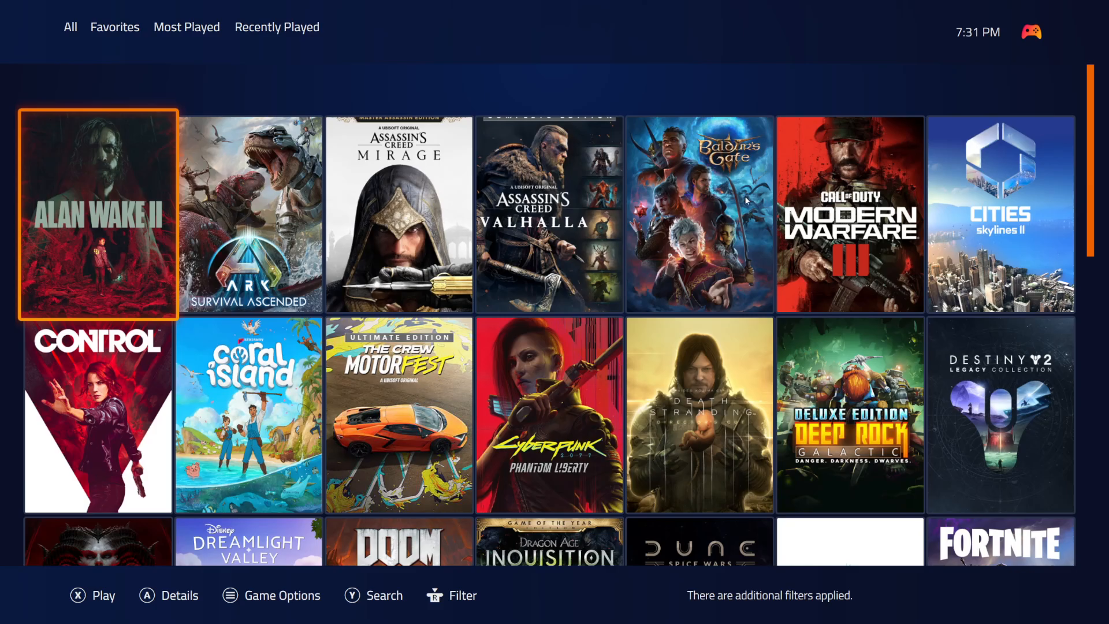
{"action": "mouse_move", "coordinate": [757, 83]}
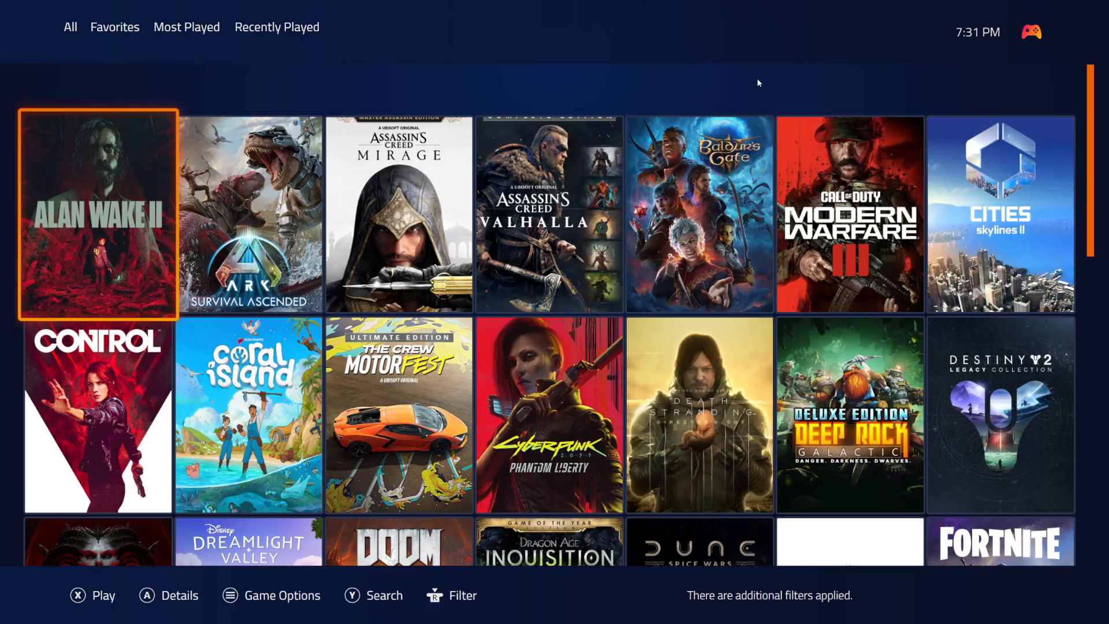
{"action": "key", "text": "right"}
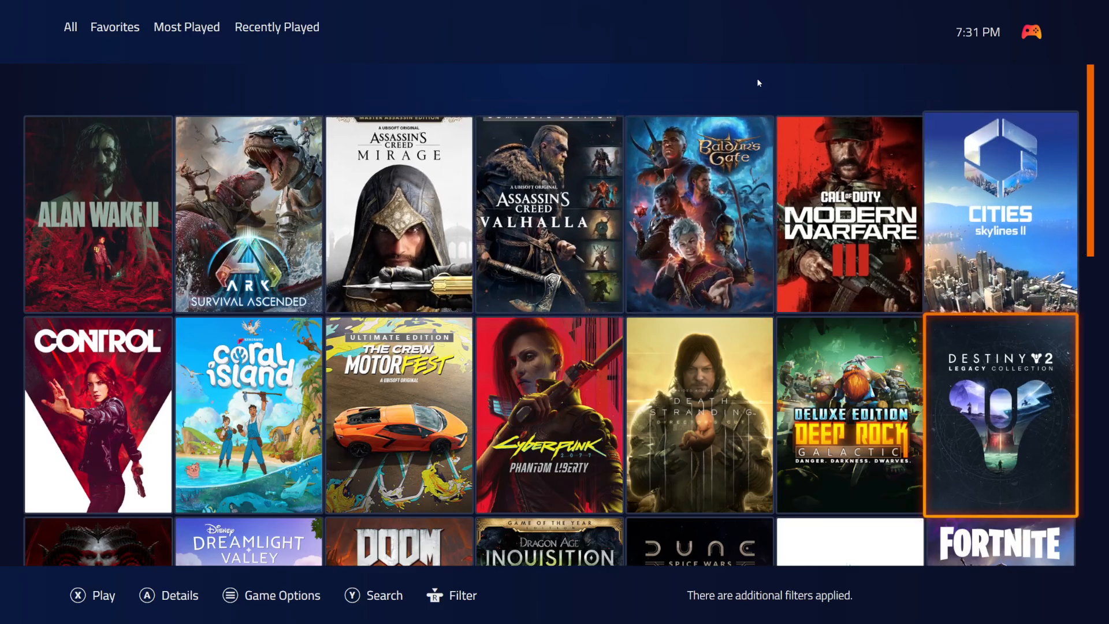
{"action": "scroll", "scroll_direction": "down", "scroll_amount": 3}
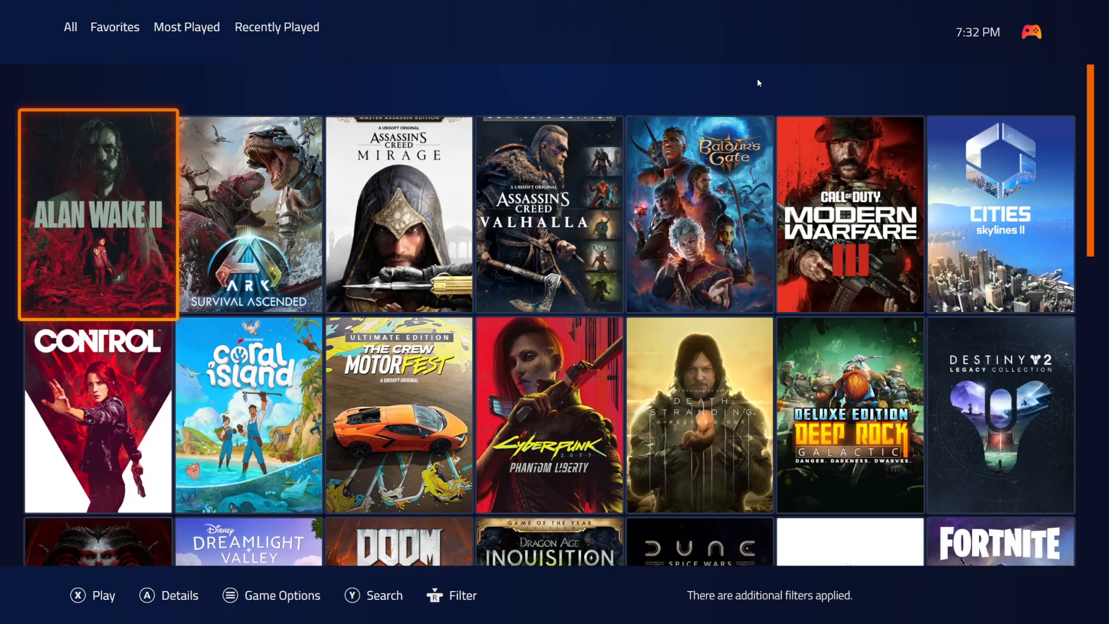
{"action": "mouse_move", "coordinate": [928, 83]}
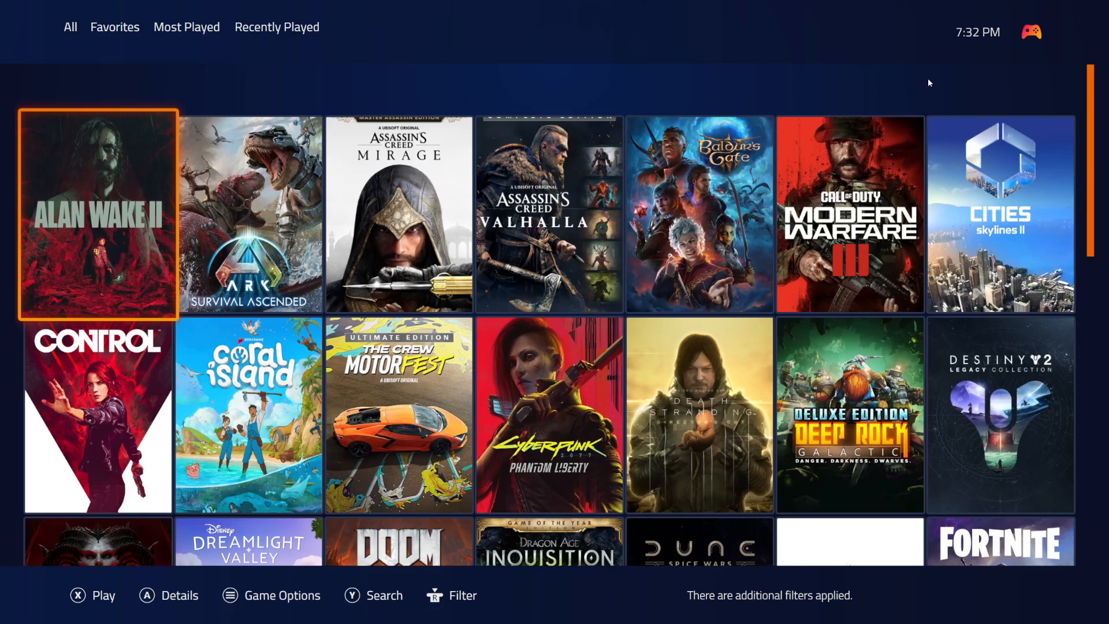